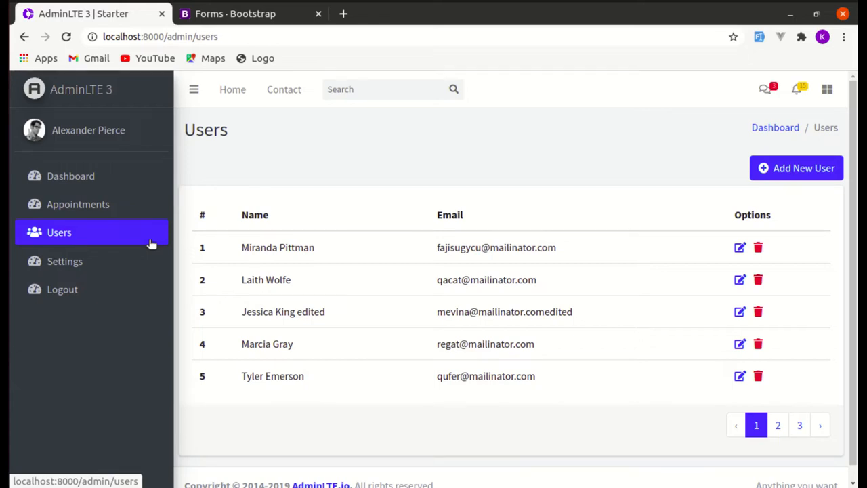
{"action": "mouse_move", "coordinate": [225, 230]}
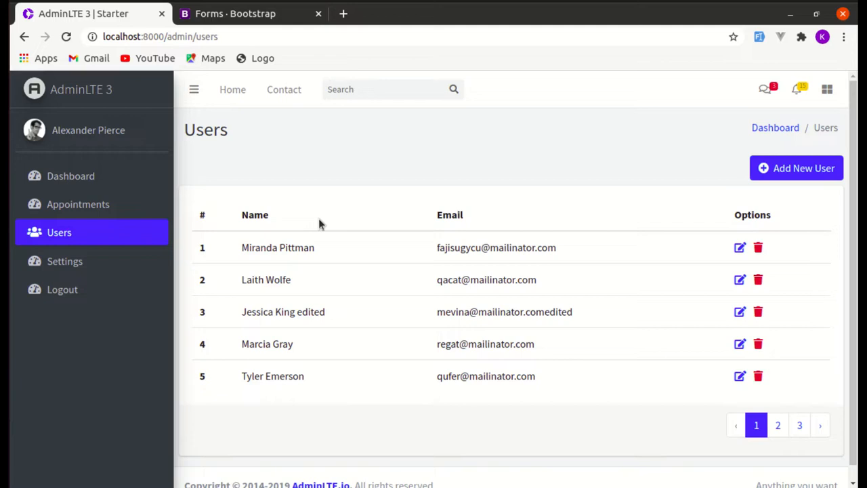
{"action": "mouse_move", "coordinate": [454, 142]}
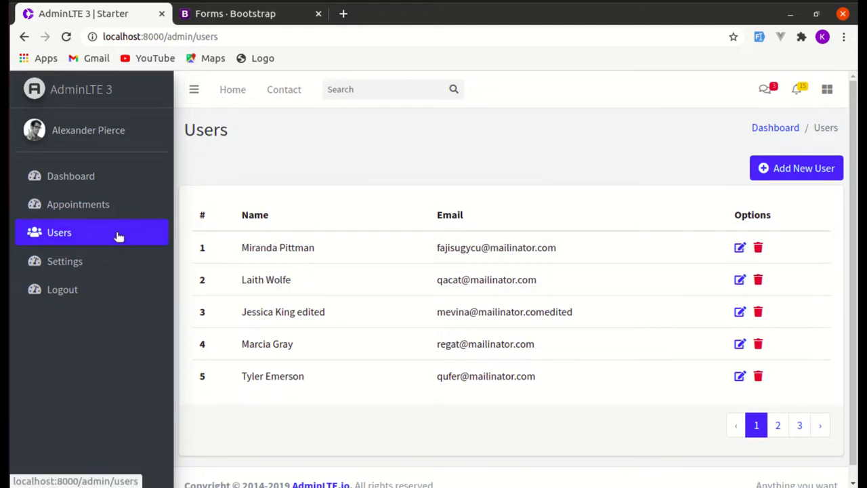
{"action": "mouse_move", "coordinate": [422, 233]}
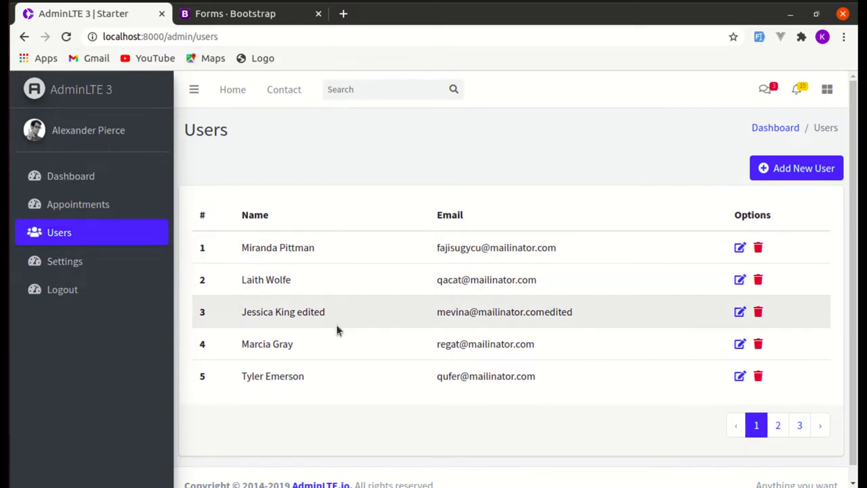
{"action": "mouse_move", "coordinate": [78, 203]}
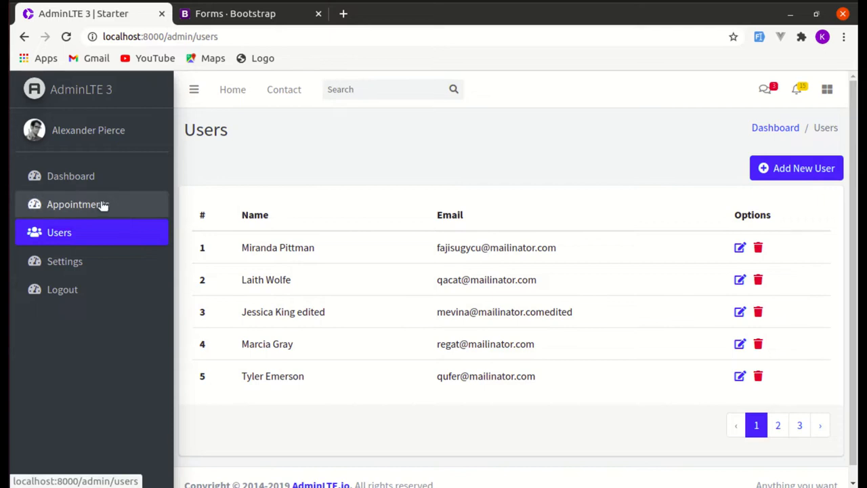
{"action": "mouse_move", "coordinate": [149, 208]}
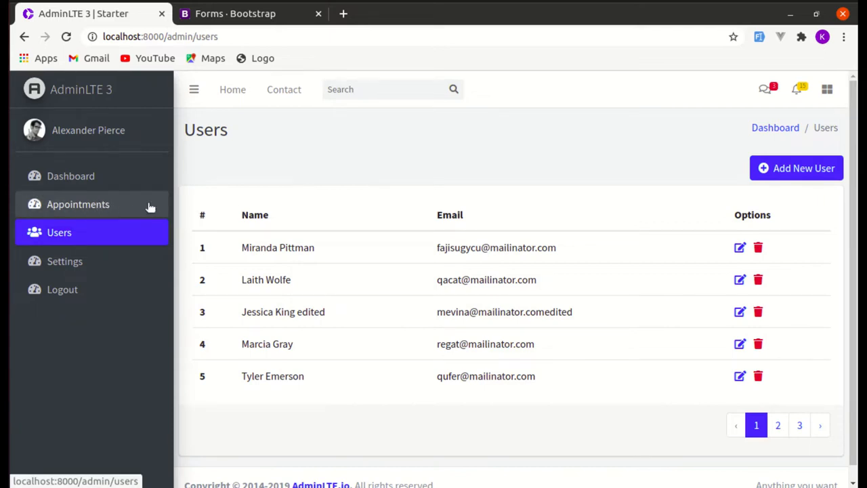
{"action": "mouse_move", "coordinate": [161, 218]}
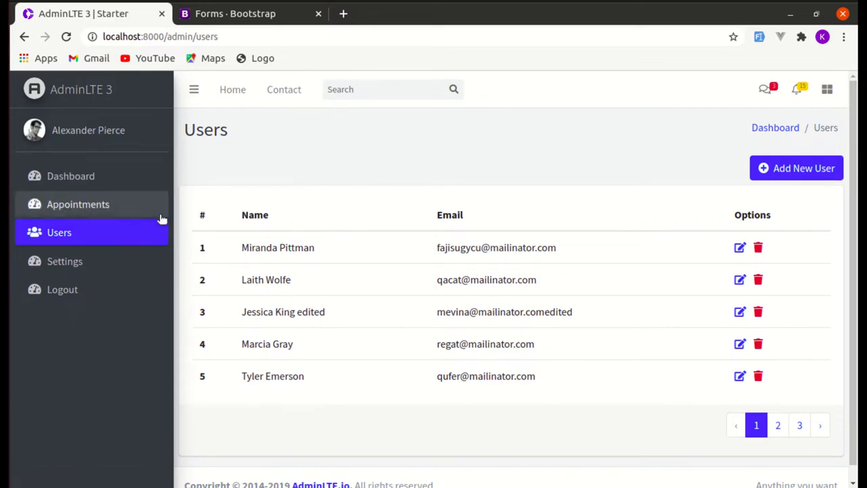
{"action": "mouse_move", "coordinate": [79, 204]}
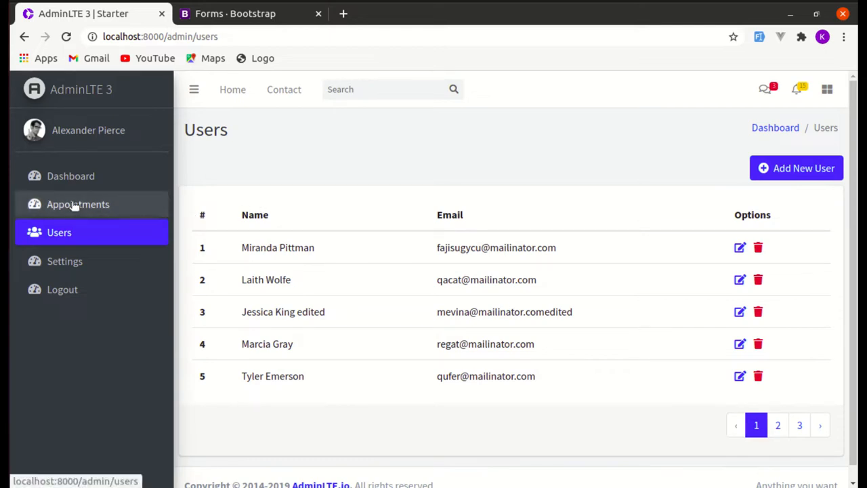
{"action": "mouse_move", "coordinate": [179, 187]}
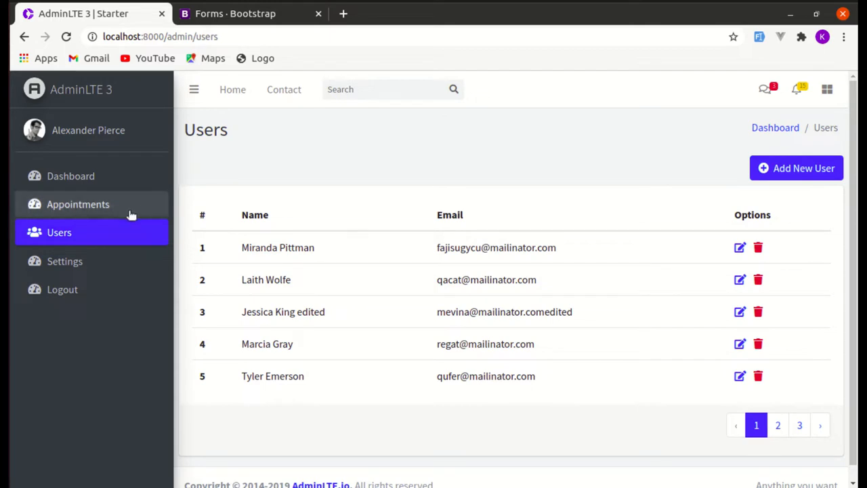
{"action": "mouse_move", "coordinate": [200, 206]}
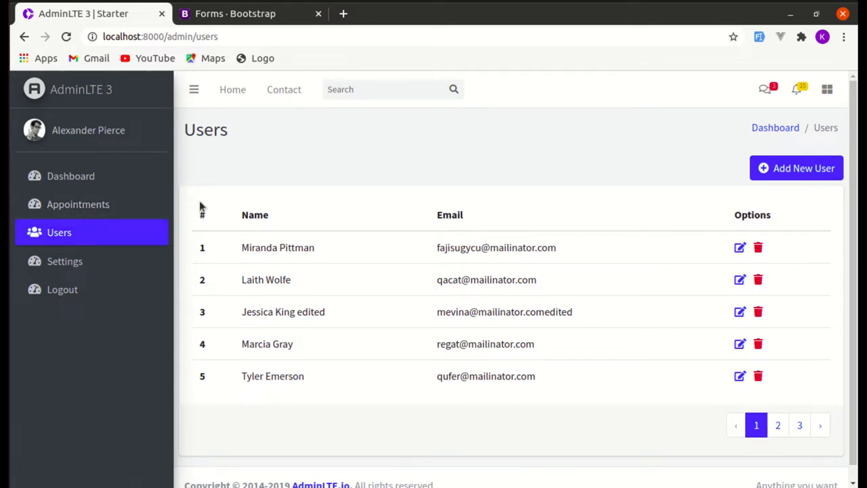
{"action": "mouse_move", "coordinate": [79, 203]}
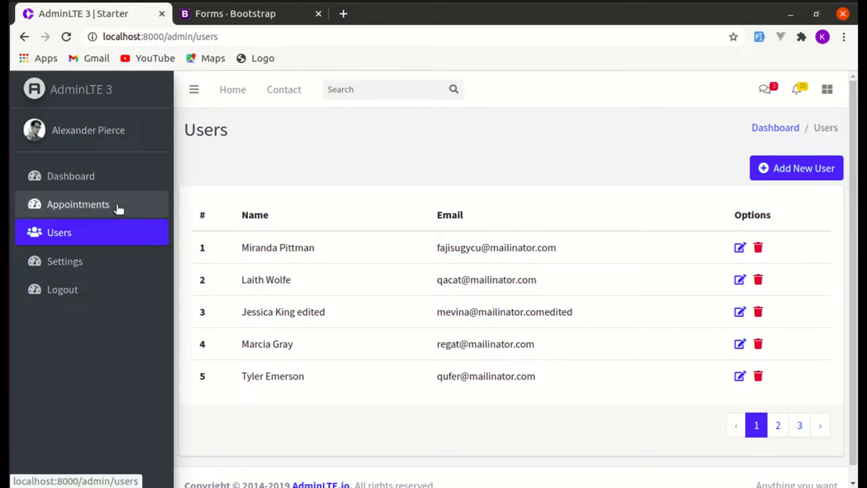
{"action": "mouse_move", "coordinate": [47, 214]}
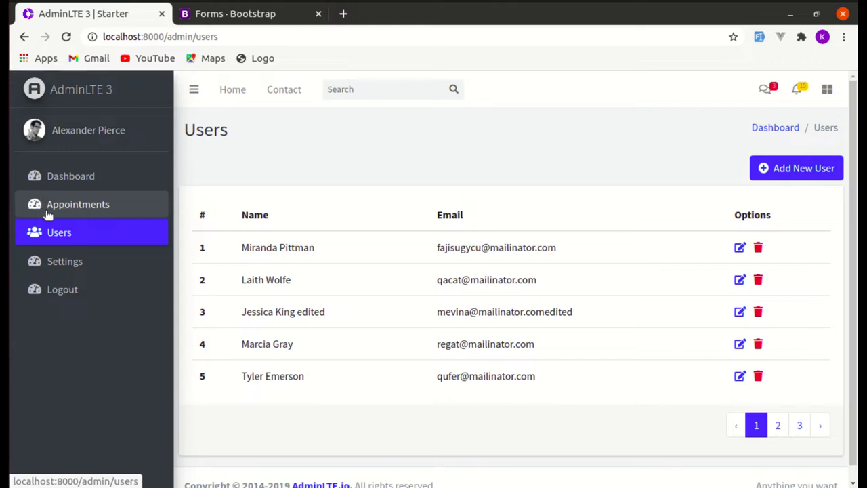
{"action": "mouse_move", "coordinate": [54, 206]}
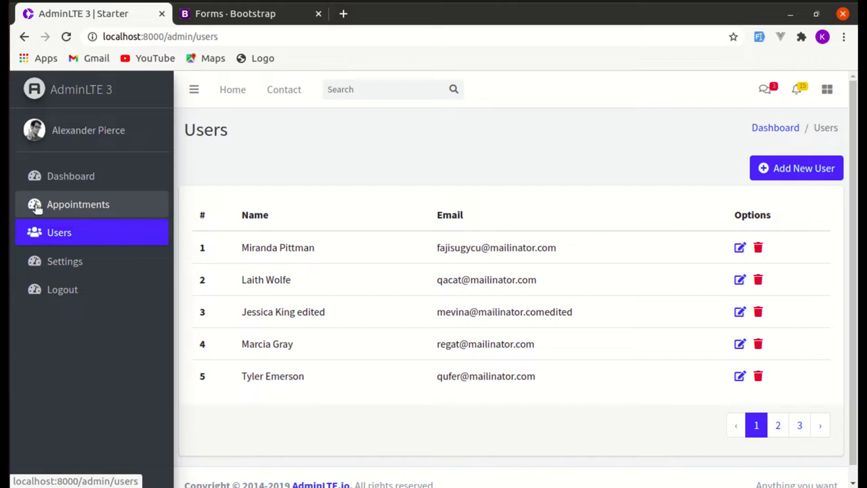
{"action": "mouse_move", "coordinate": [48, 203]}
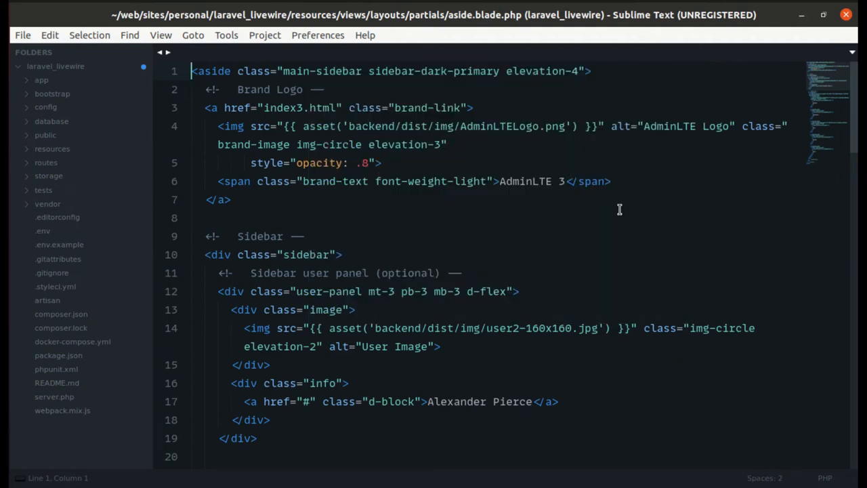
Swap the Appointments nav-icon class from fa-tachometer to fa-calendar-alt in aside.blade.php
{"action": "scroll", "scroll_direction": "down", "scroll_amount": 3}
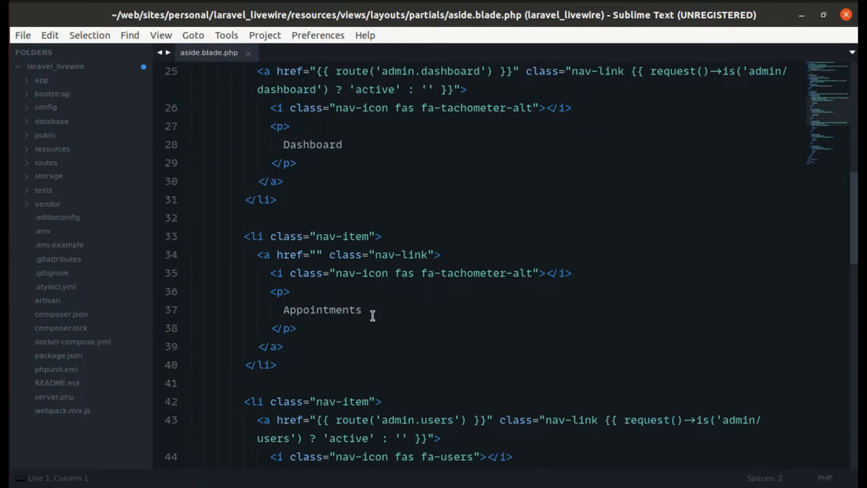
{"action": "double_click", "coordinate": [473, 272]}
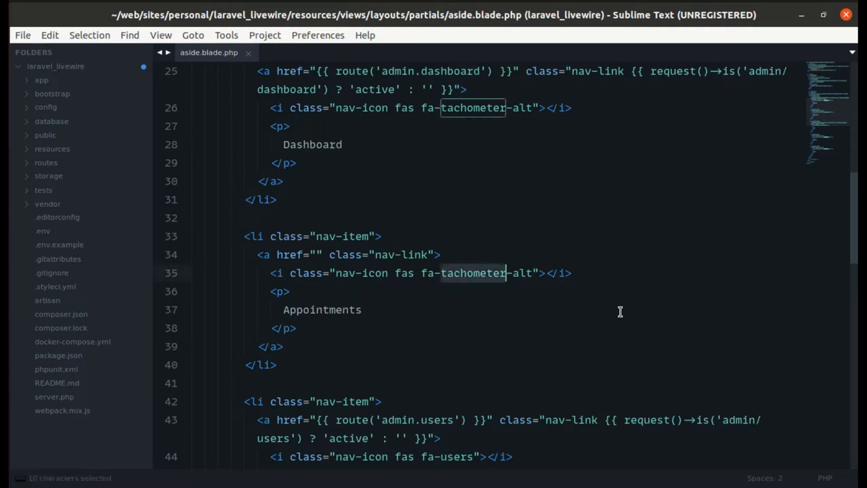
{"action": "type", "text": "calend"}
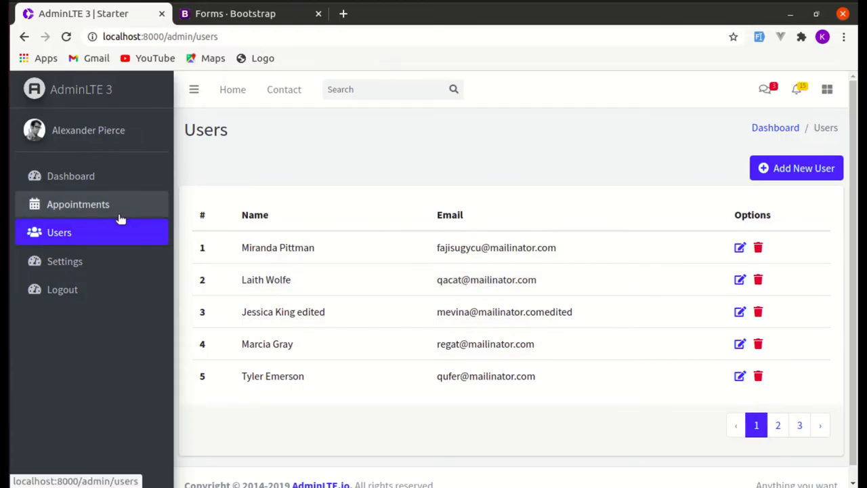
{"action": "mouse_move", "coordinate": [122, 203]}
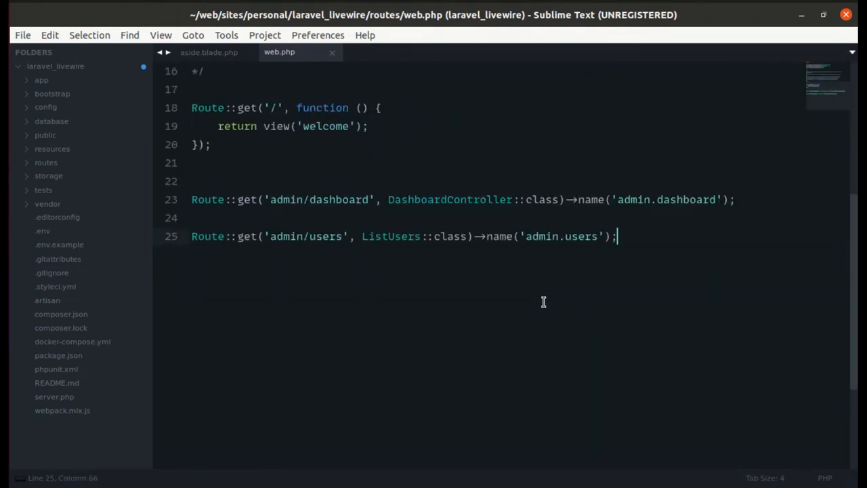
Begin a Route:: line in web.php and locate the ListAppointments component in the project tree
{"action": "type", "text": "R"}
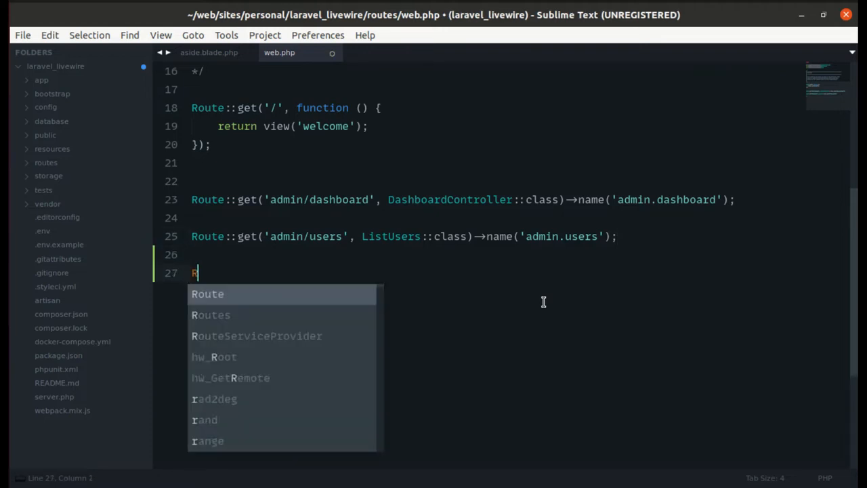
{"action": "type", "text": "oute::"}
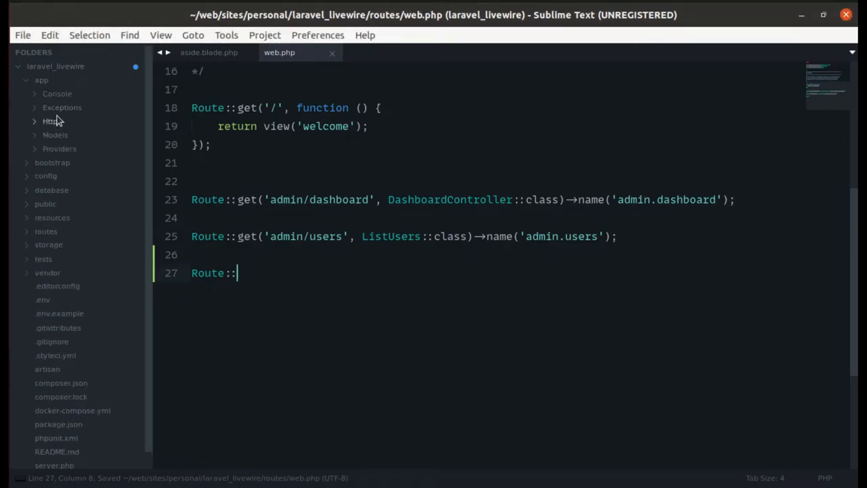
{"action": "left_click", "coordinate": [49, 121]}
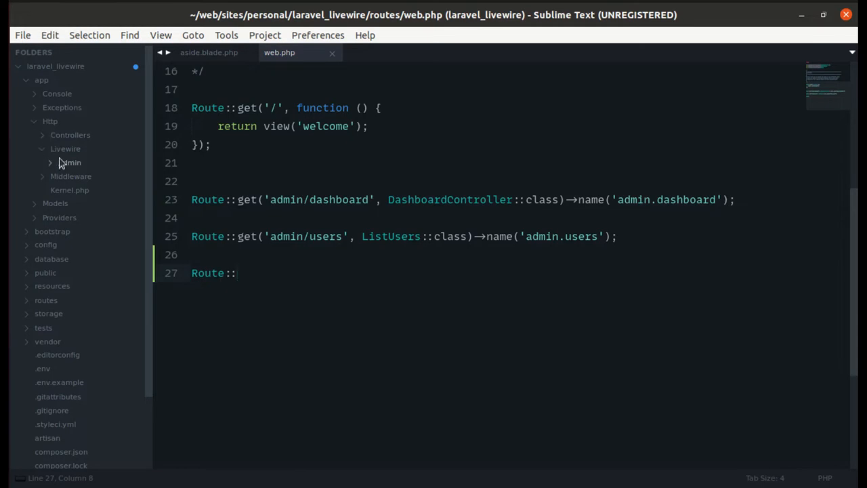
{"action": "left_click", "coordinate": [71, 163]}
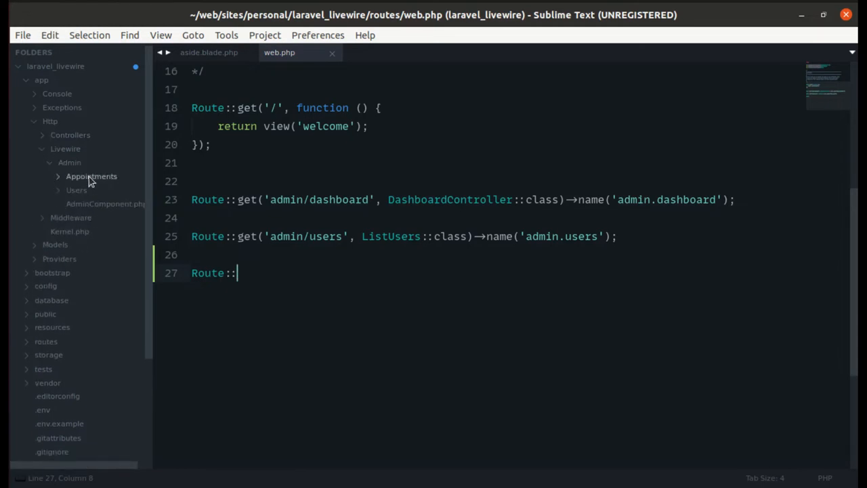
{"action": "left_click", "coordinate": [108, 190]}
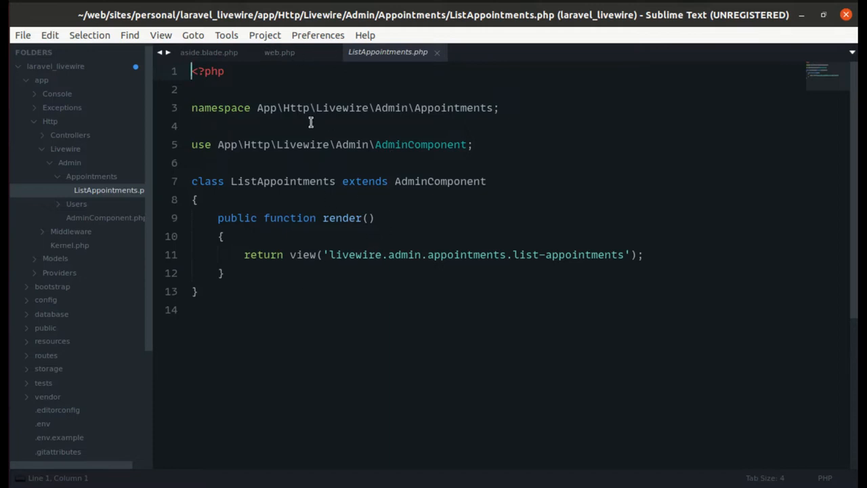
{"action": "left_click", "coordinate": [280, 52]}
{"action": "type", "text": "Route::get("}
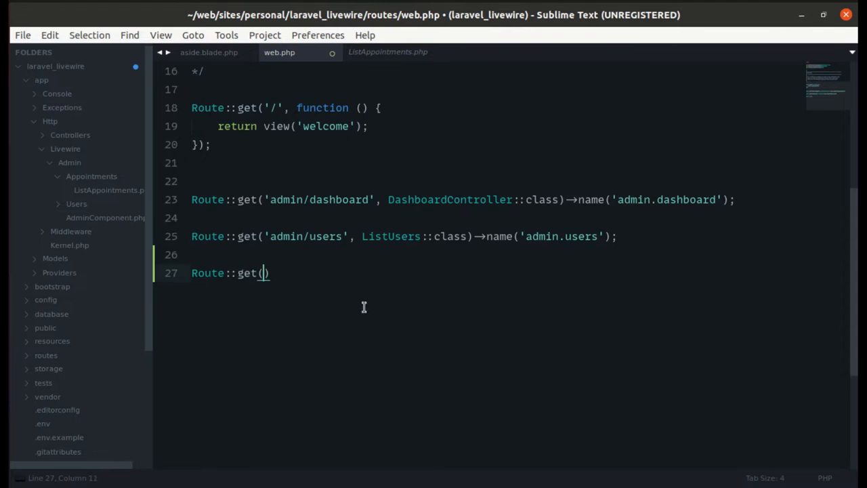
Complete Route::get('admin/appointments', ListAppointments::class)->name('appointments');
{"action": "type", "text": "'admin/appo'"}
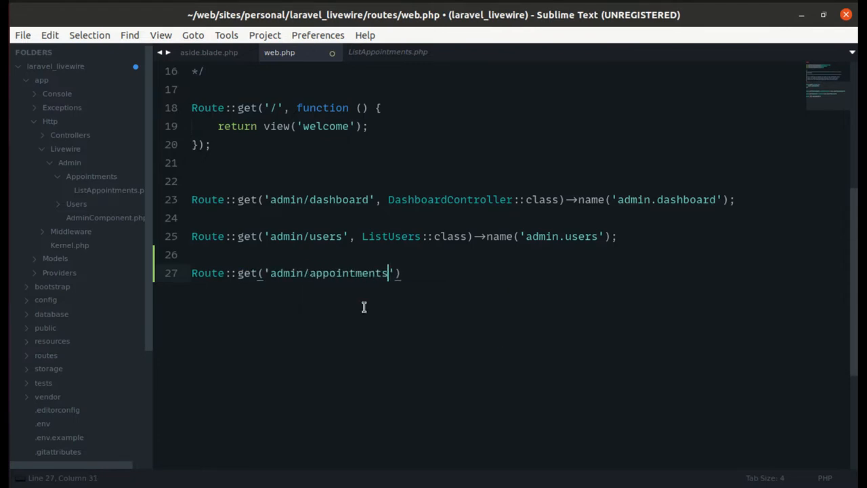
{"action": "type", "text": ","}
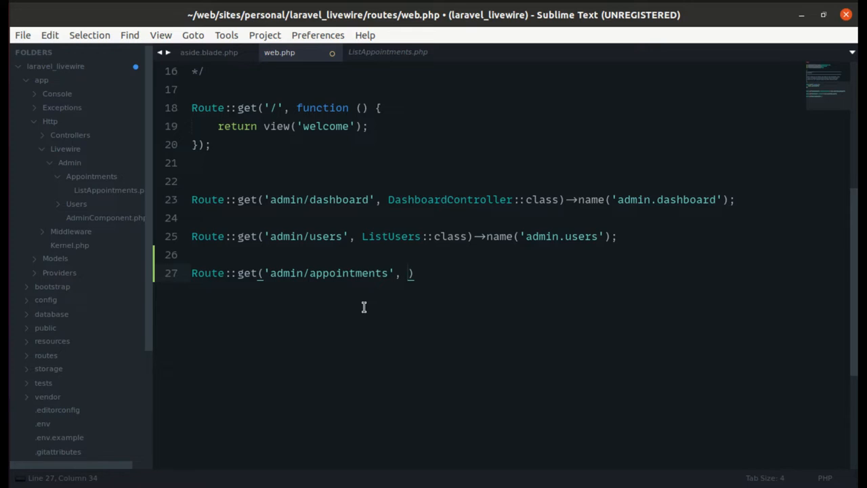
{"action": "type", "text": "ListAppoin"}
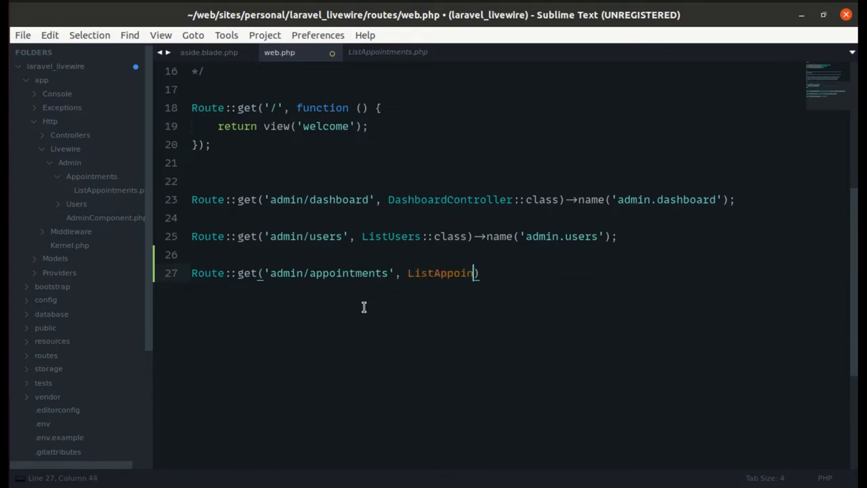
{"action": "type", "text": "tments::class"}
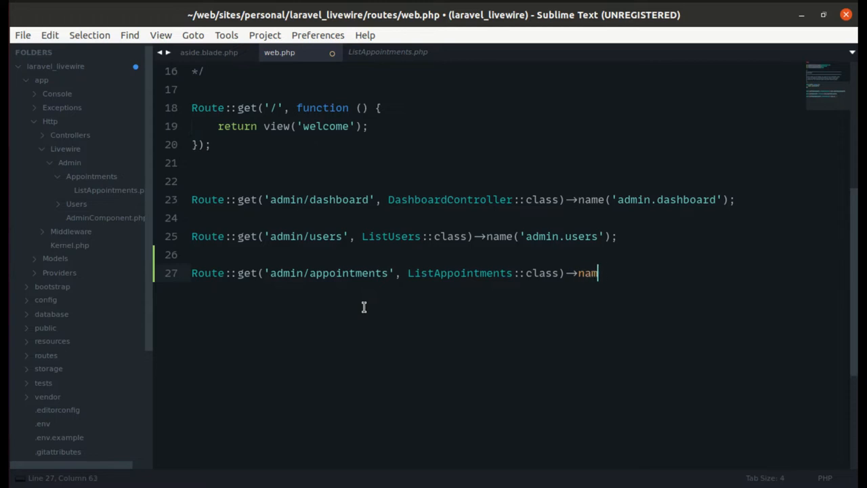
{"action": "type", "text": "e('appointments')"}
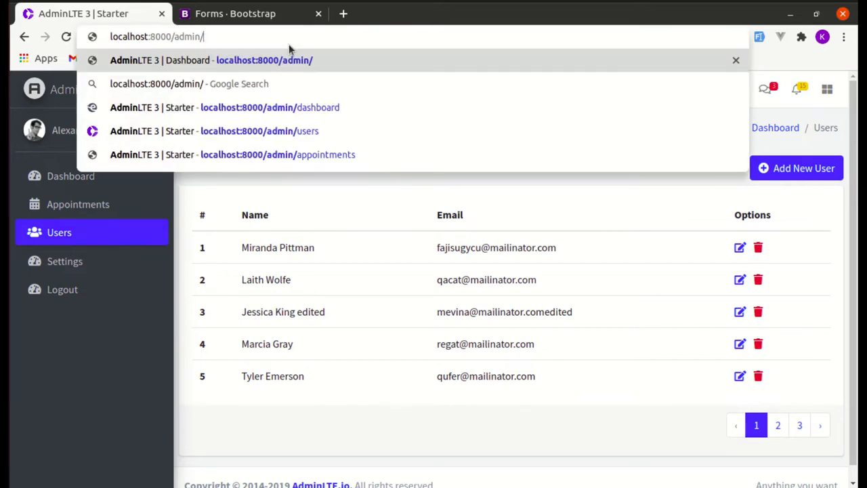
Navigate Chrome to localhost:8000/admin/appointments
{"action": "left_click", "coordinate": [278, 154]}
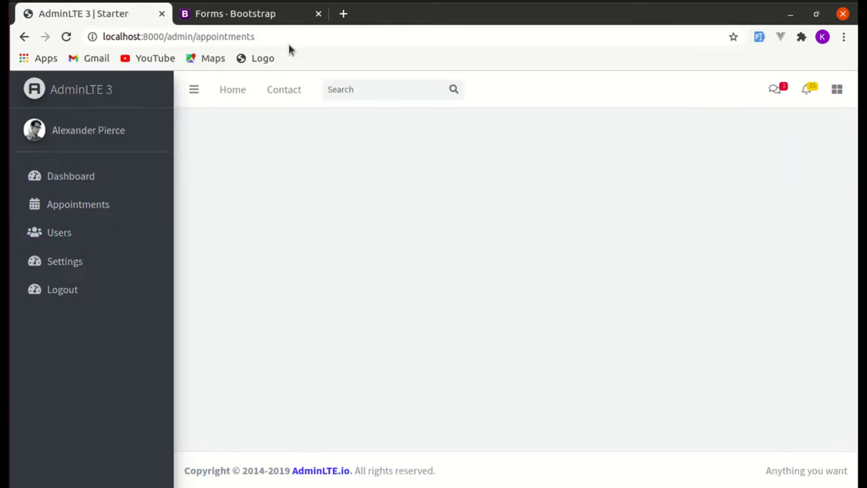
{"action": "mouse_move", "coordinate": [366, 198]}
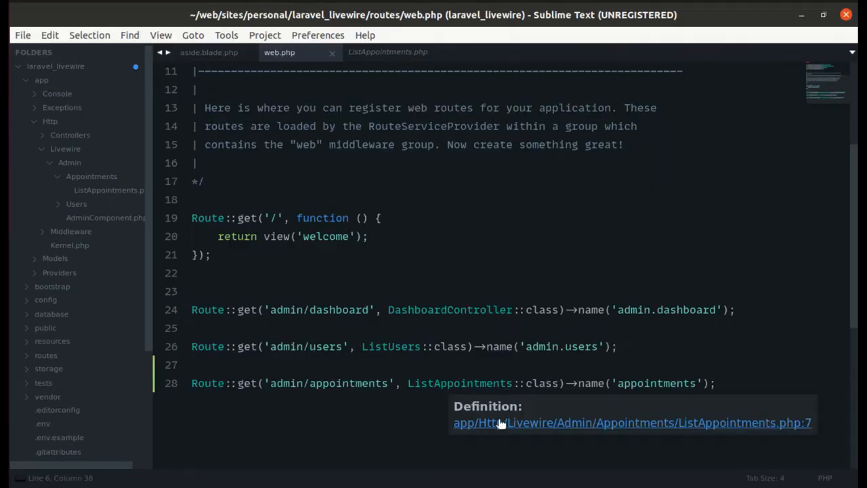
Open list-appointments.blade.php via Goto Anything and replace its placeholder comment with 'here'
{"action": "left_click", "coordinate": [631, 423]}
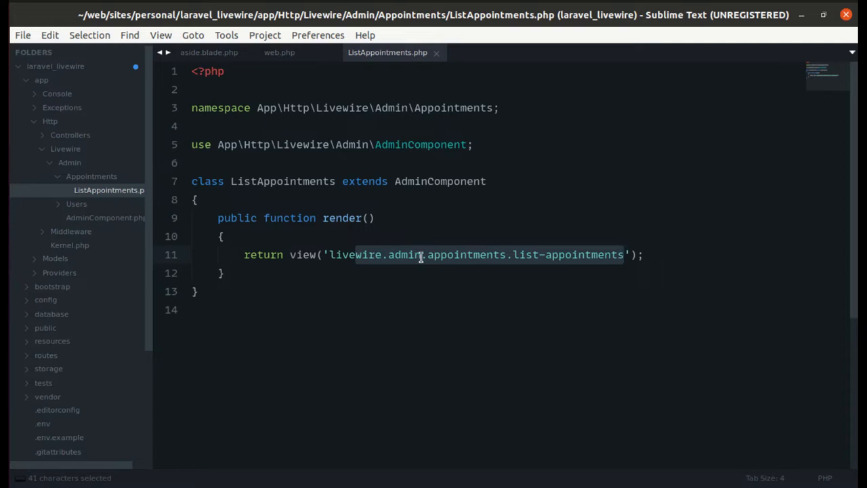
{"action": "left_click", "coordinate": [666, 254]}
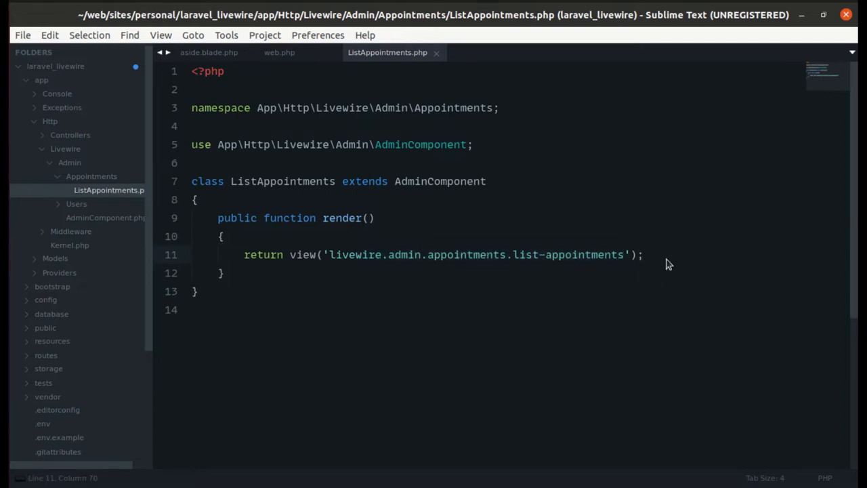
{"action": "key", "text": "ctrl+p"}
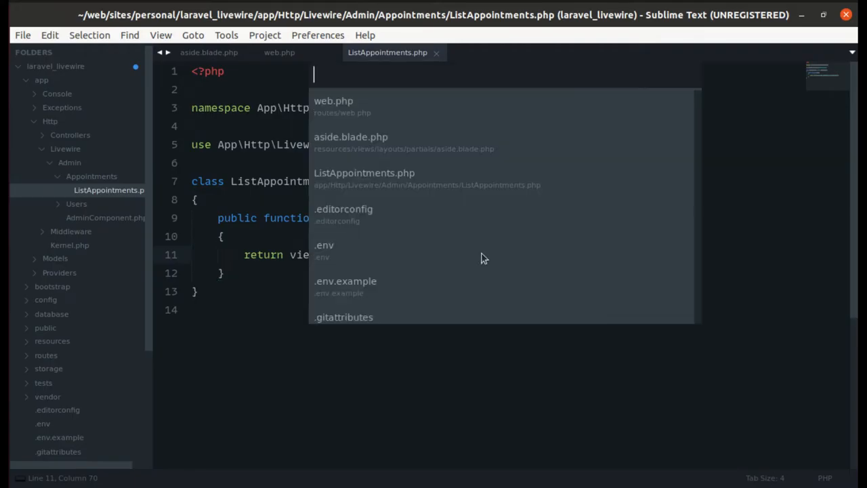
{"action": "type", "text": "list-"}
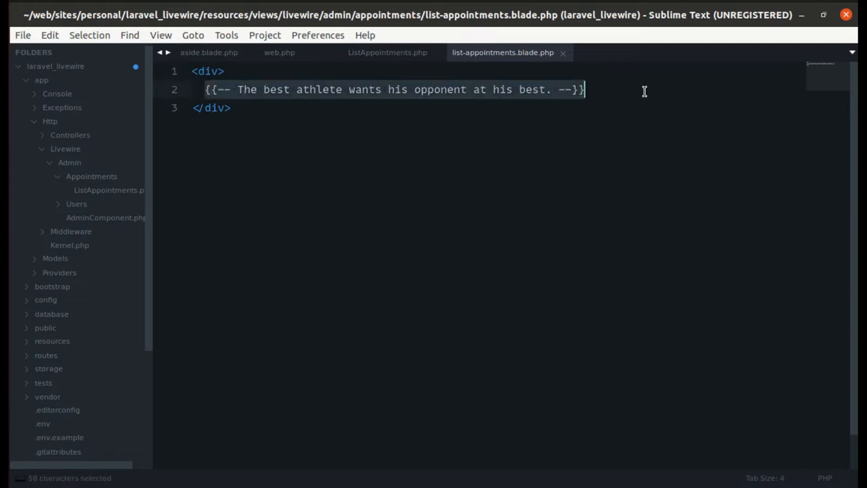
{"action": "type", "text": "here"}
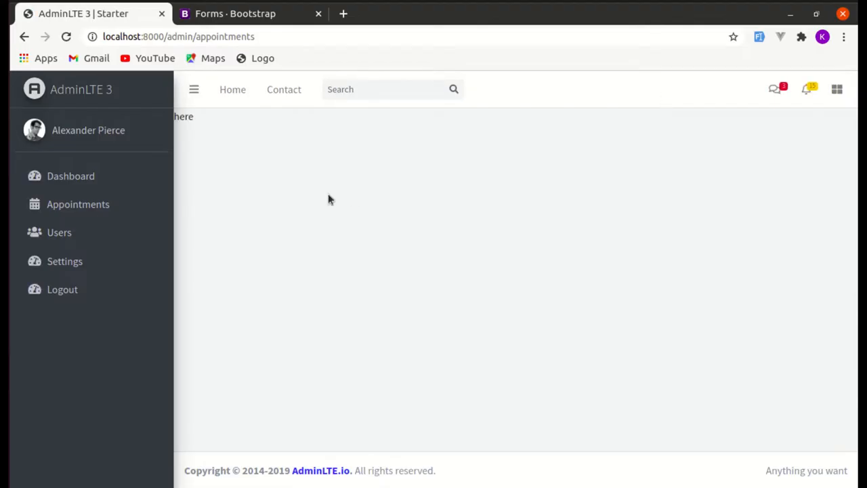
{"action": "mouse_move", "coordinate": [268, 190]}
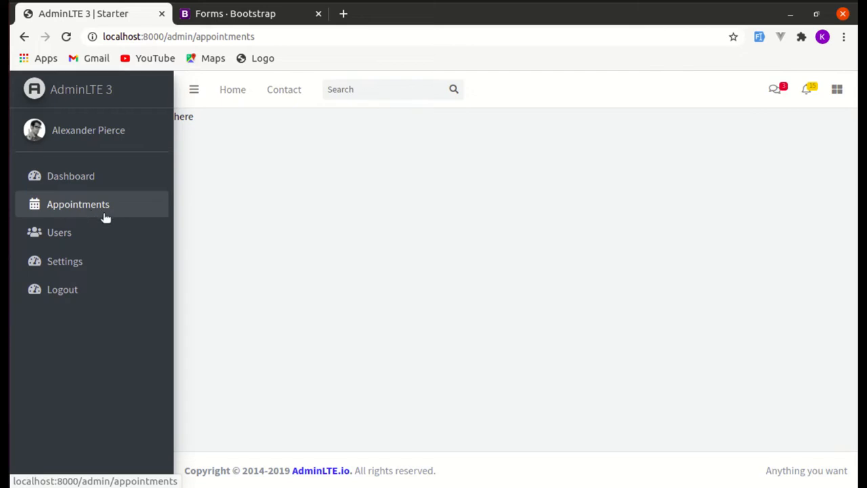
{"action": "mouse_move", "coordinate": [125, 215]}
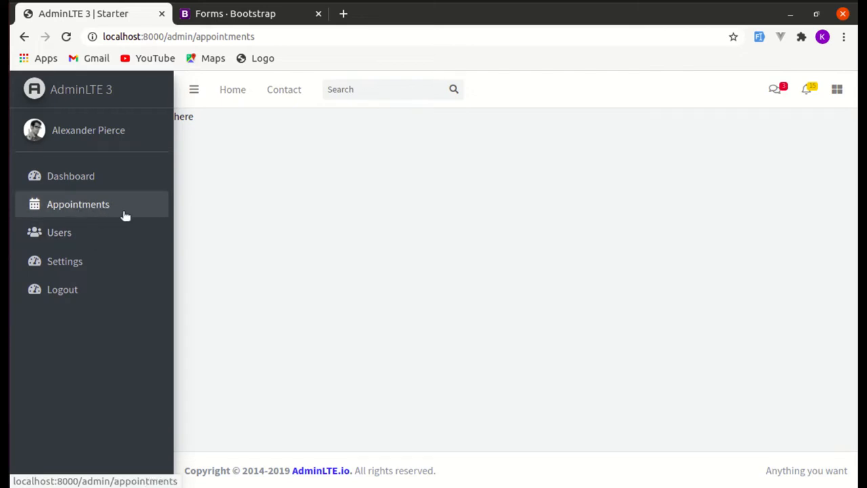
{"action": "left_click", "coordinate": [60, 232]}
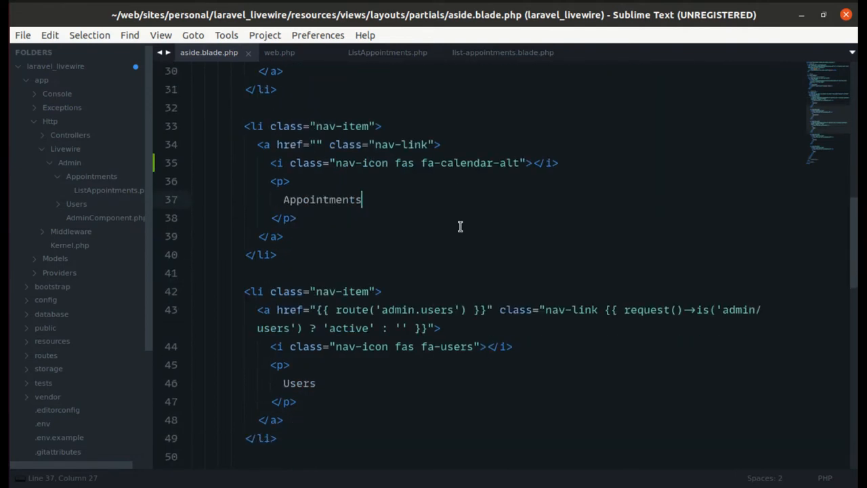
Set the Appointments sidebar href to {{ route('admin.appointments') }} in aside.blade.php
{"action": "left_click", "coordinate": [315, 143]}
{"action": "type", "text": "{{ "}
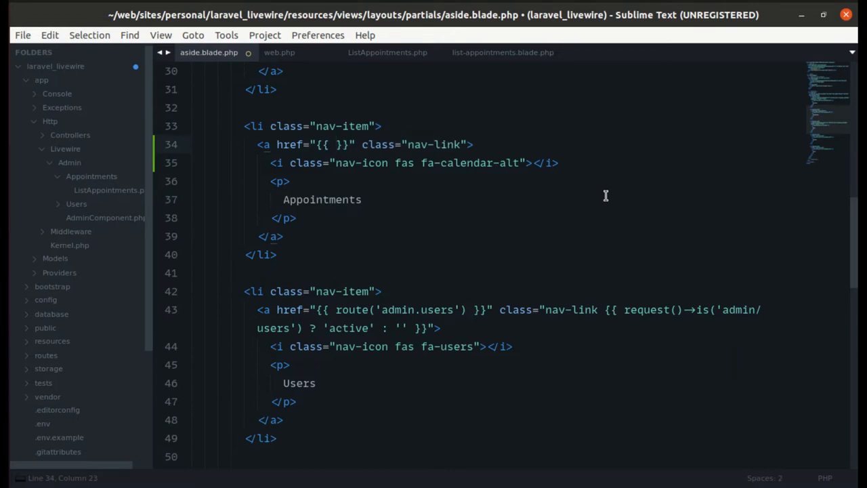
{"action": "type", "text": "route('')"}
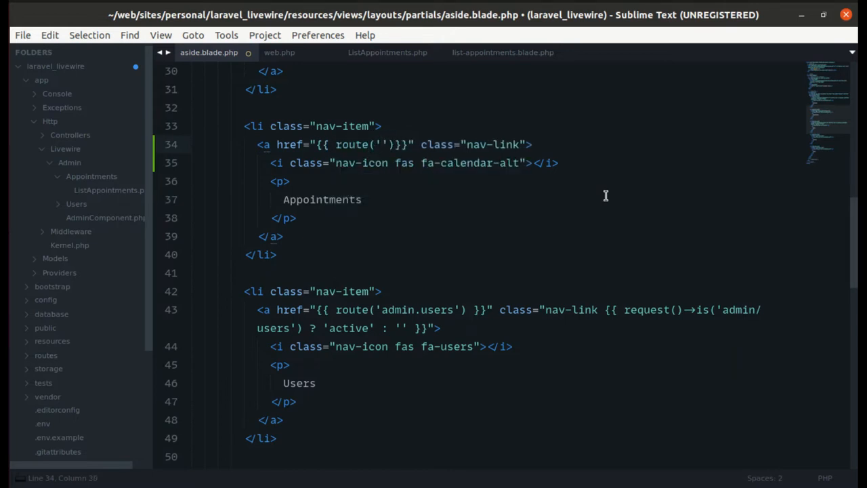
{"action": "type", "text": "admin"}
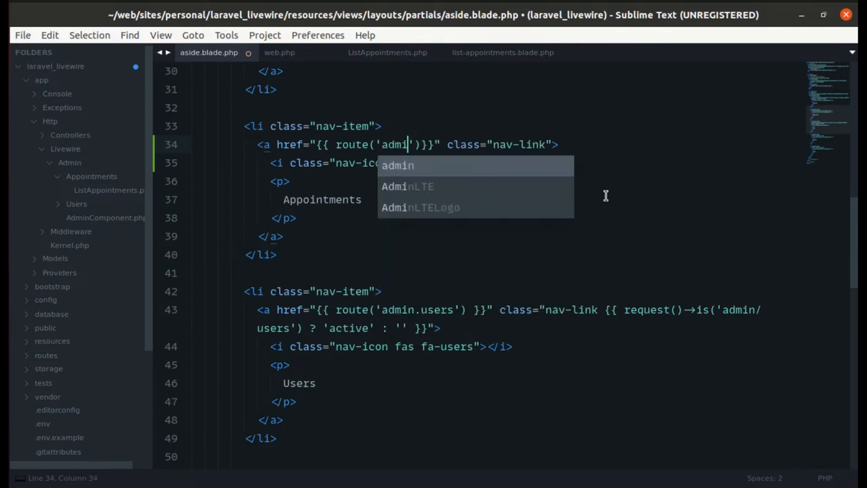
{"action": "type", "text": "n."}
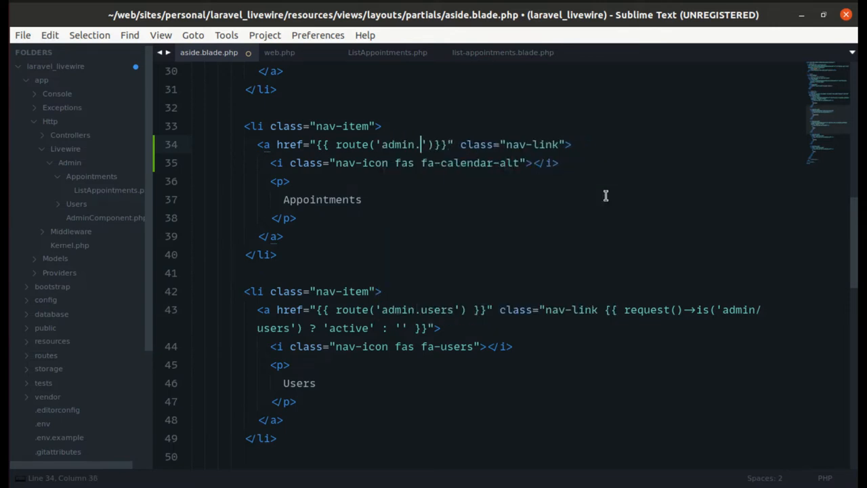
{"action": "type", "text": "appointments"}
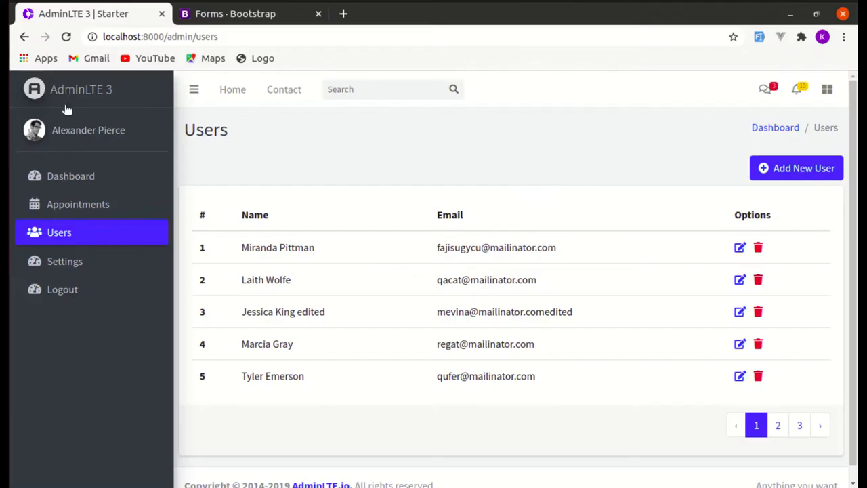
Confirm the route name in web.php and try the Appointments link from the Users page
{"action": "left_click", "coordinate": [79, 203]}
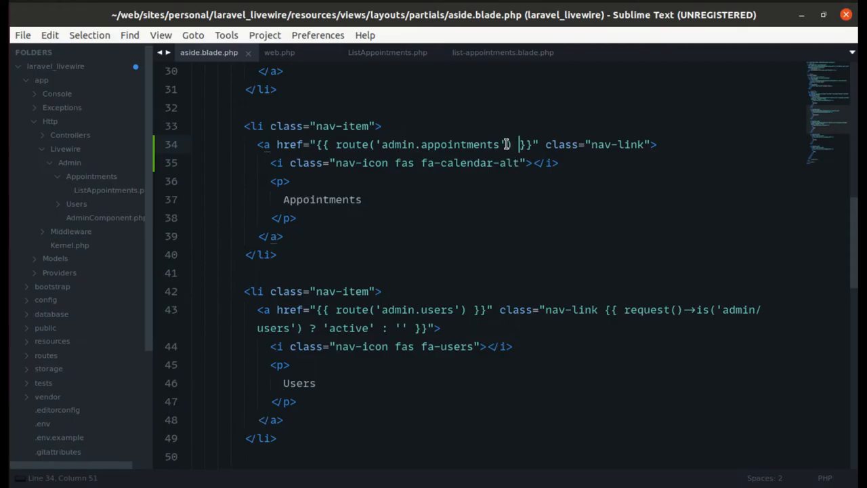
{"action": "left_click", "coordinate": [279, 52]}
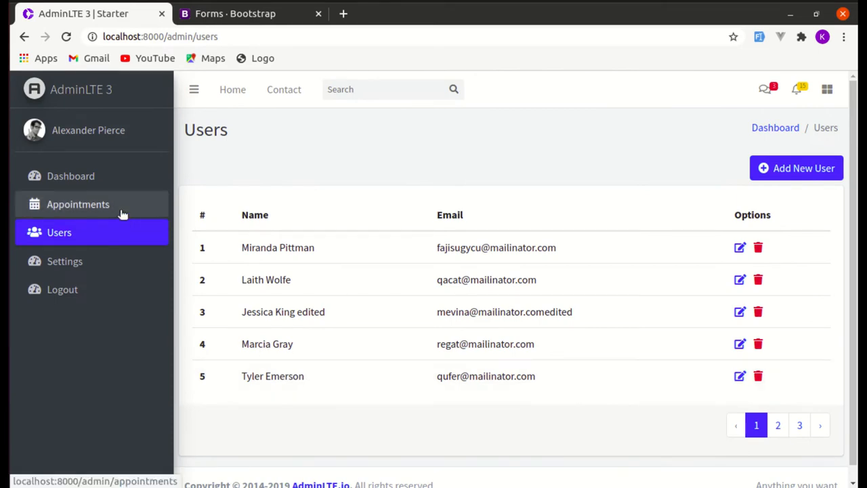
{"action": "left_click", "coordinate": [79, 203]}
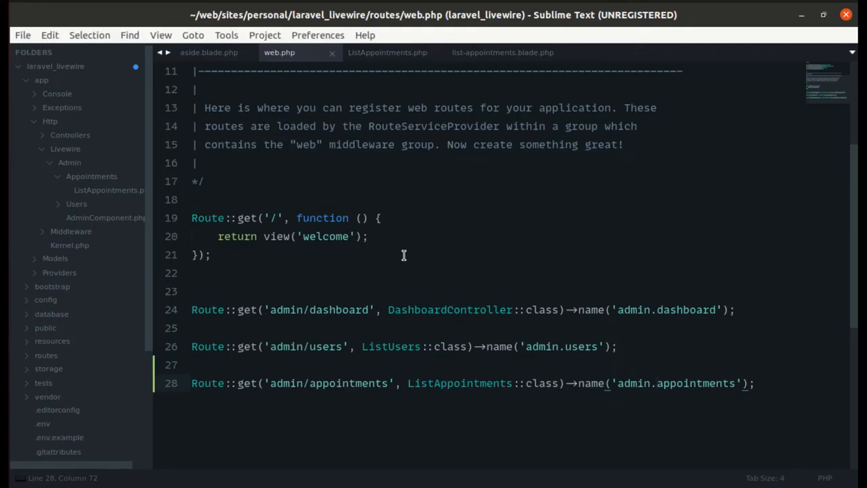
Add {{ request()->is('admin/appointments') ? 'active' : '' }} to the Appointments link's class
{"action": "left_click", "coordinate": [209, 52]}
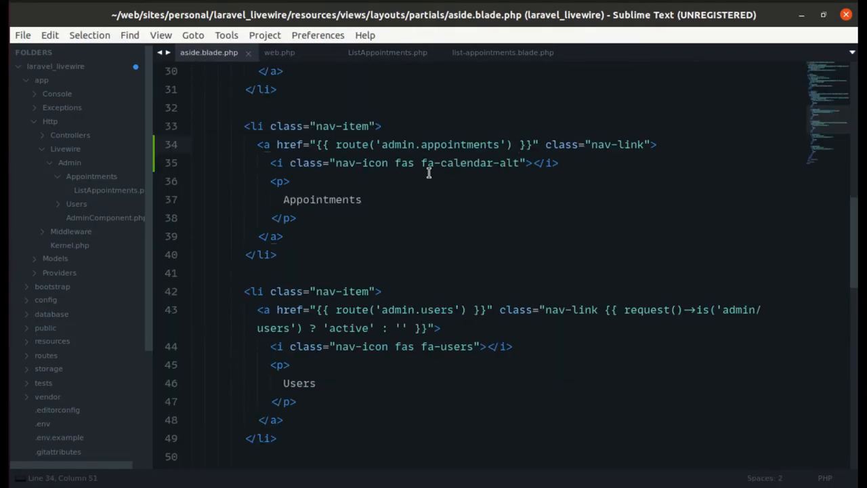
{"action": "mouse_move", "coordinate": [621, 161]}
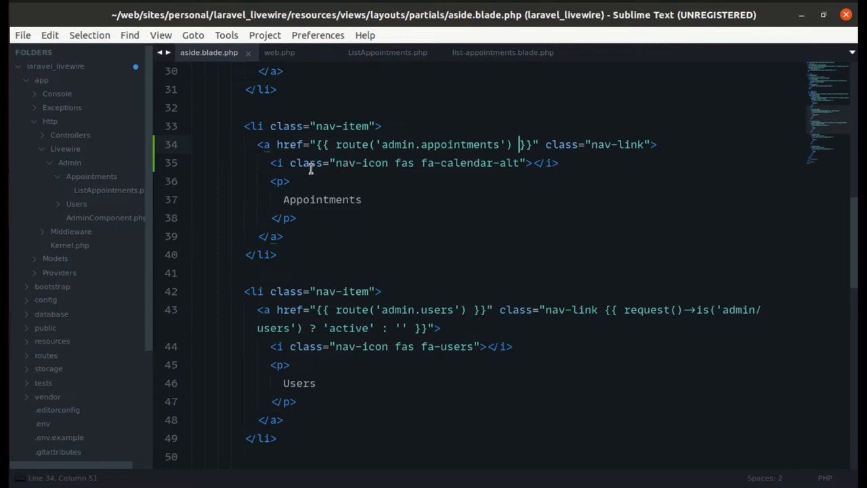
{"action": "left_click", "coordinate": [382, 126]}
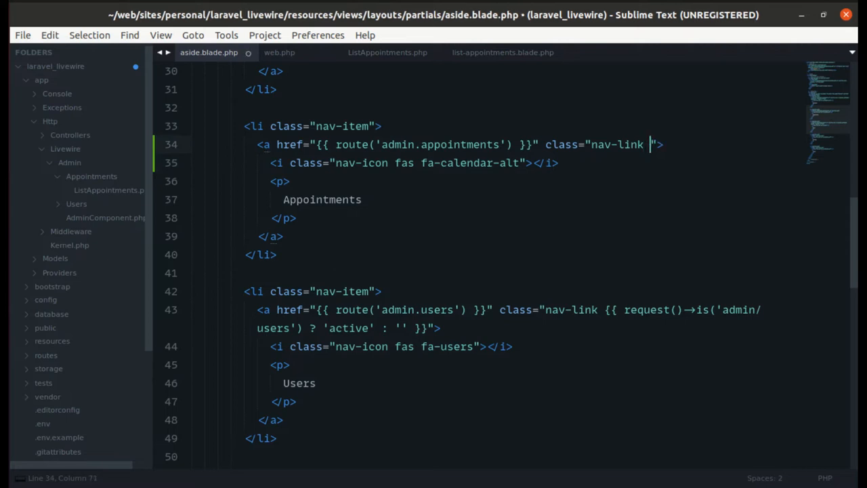
{"action": "type", "text": "{{}}"}
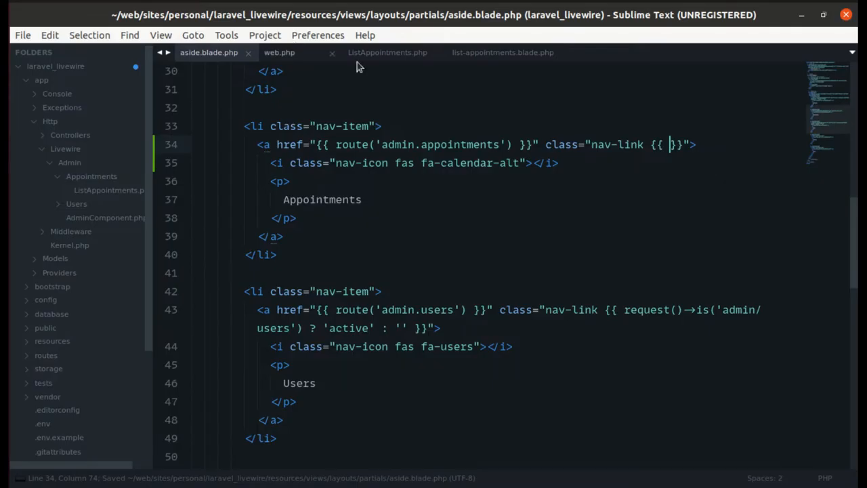
{"action": "type", "text": "admin"}
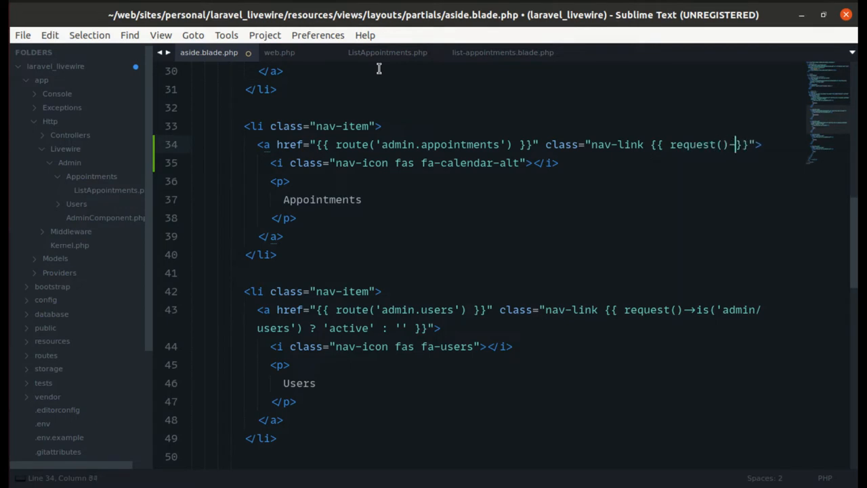
{"action": "type", "text": "is('admin/"}
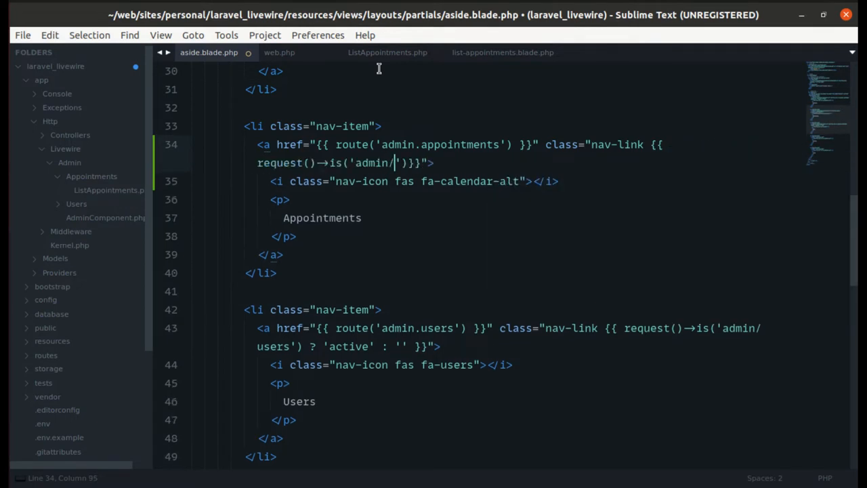
{"action": "type", "text": "appointments"}
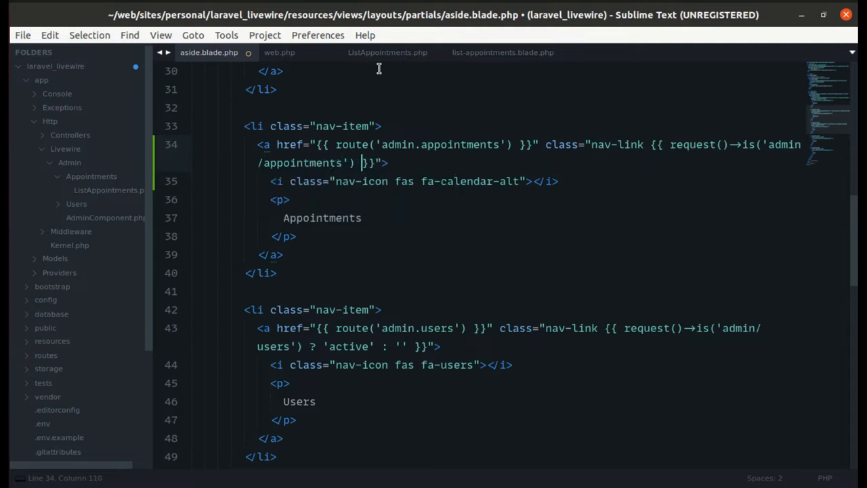
{"action": "type", "text": "?"}
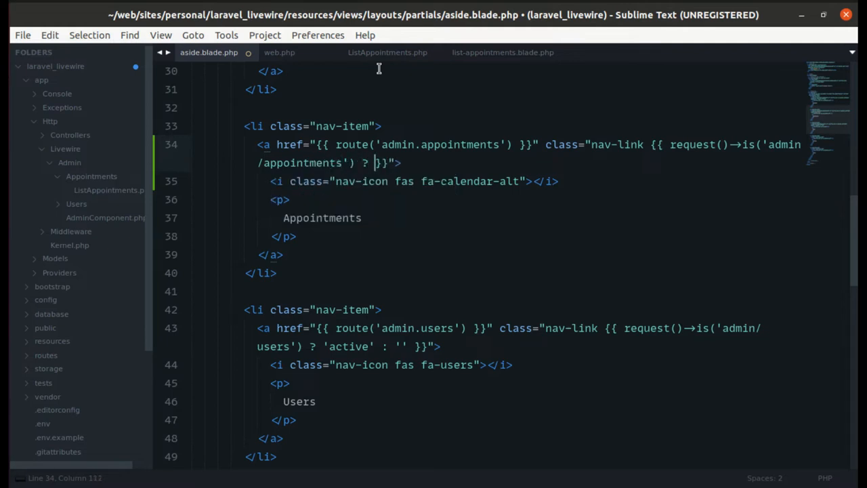
{"action": "type", "text": "acit"}
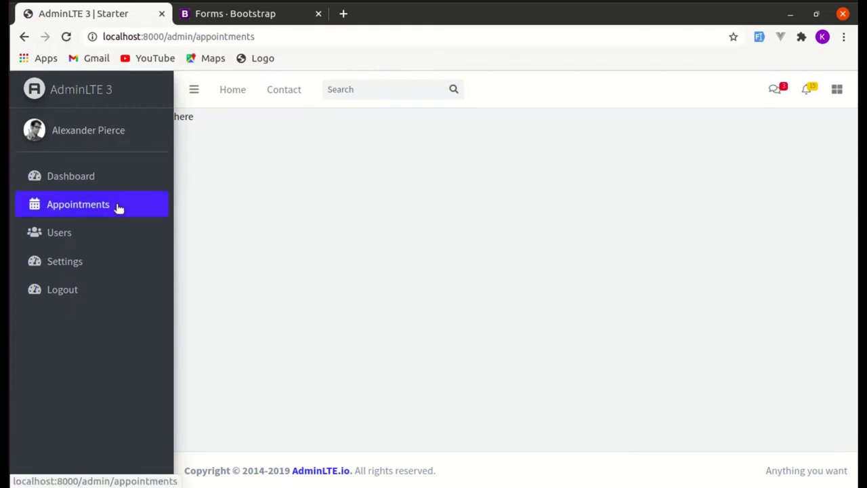
{"action": "left_click", "coordinate": [60, 232]}
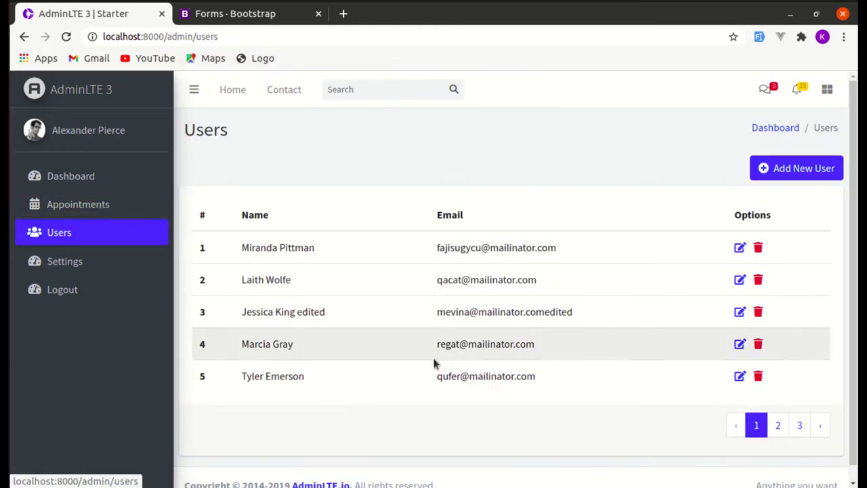
{"action": "mouse_move", "coordinate": [114, 219]}
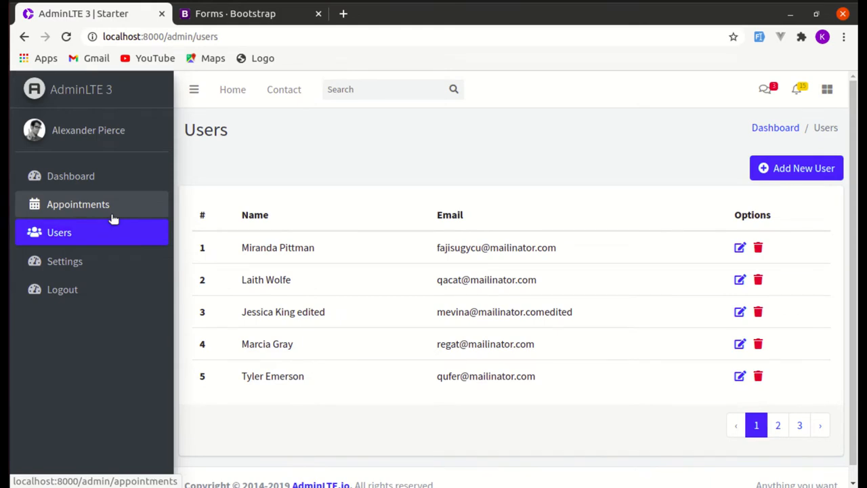
{"action": "left_click", "coordinate": [78, 203]}
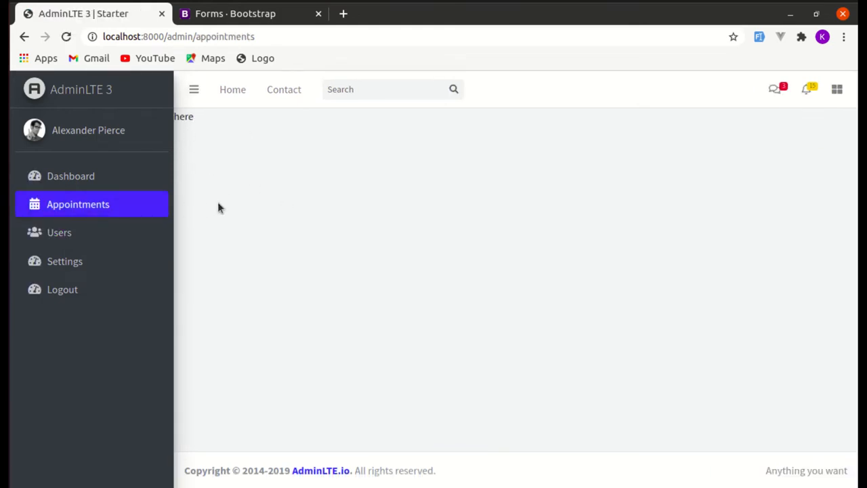
{"action": "mouse_move", "coordinate": [105, 210]}
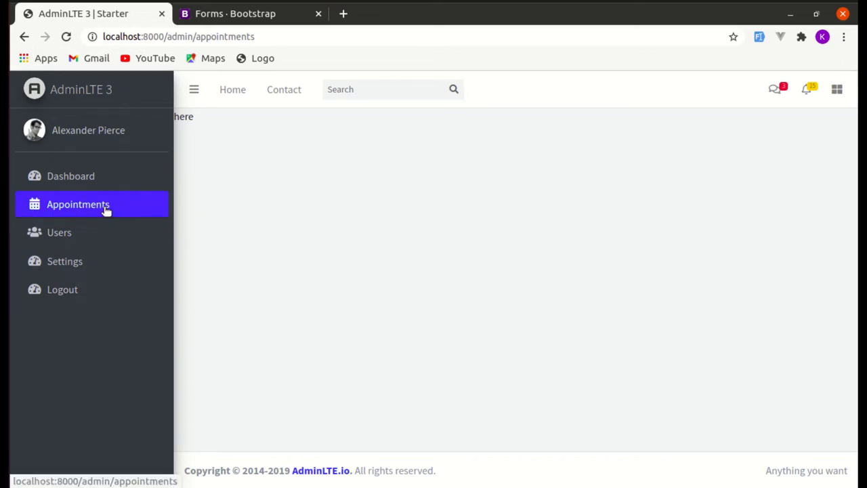
{"action": "mouse_move", "coordinate": [22, 200]}
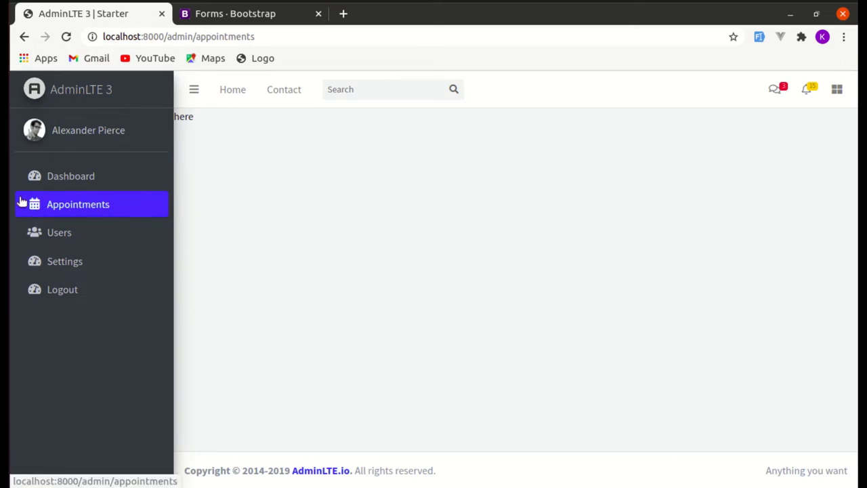
{"action": "mouse_move", "coordinate": [127, 202]}
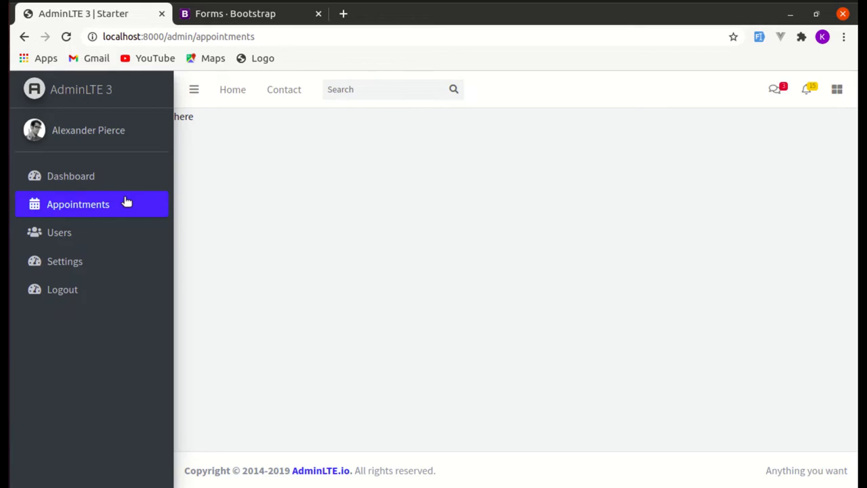
{"action": "mouse_move", "coordinate": [71, 177]}
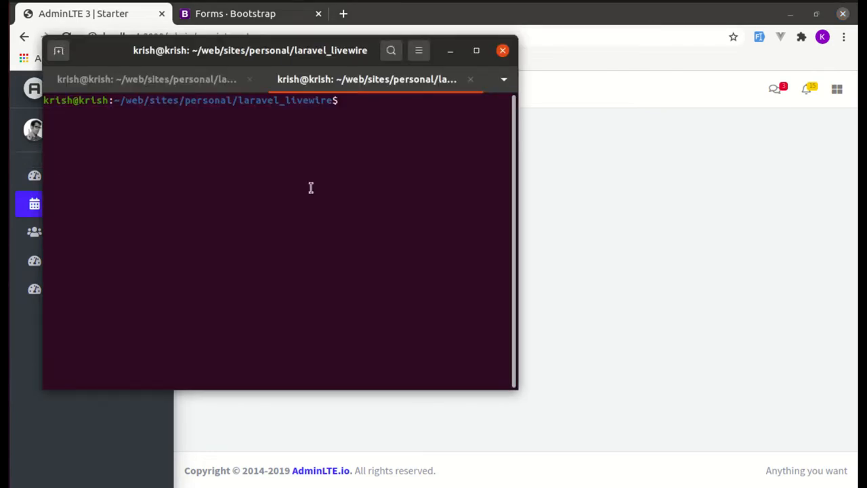
Run php artisan make:model Client -m in the terminal
{"action": "type", "text": "php"}
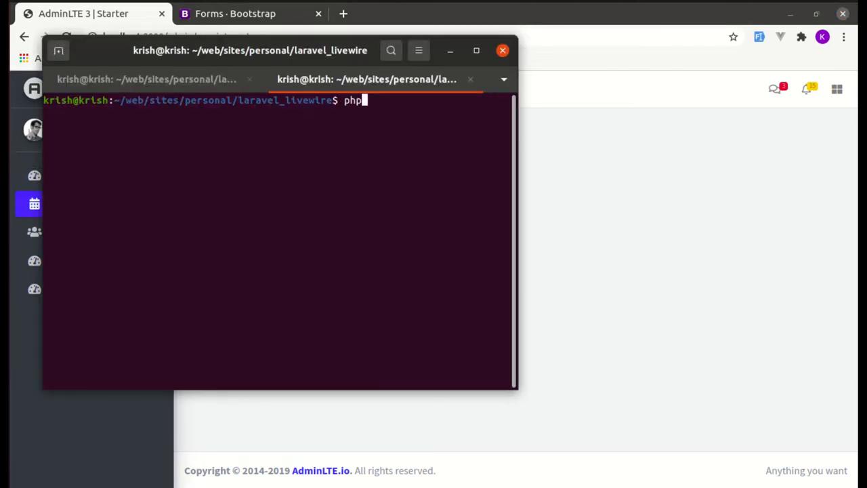
{"action": "type", "text": "artisan make:mo"}
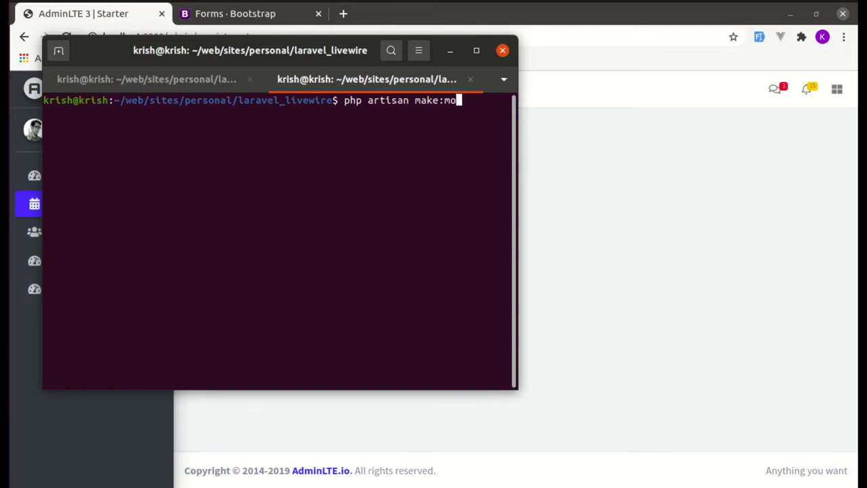
{"action": "type", "text": "del Cli"}
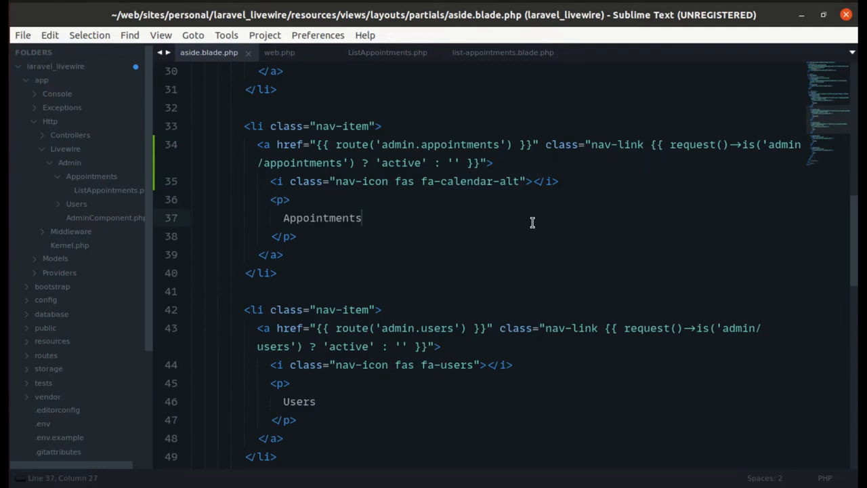
Open the create_clients_table migration and add $table->string('name') inside up()
{"action": "type", "text": "create_"}
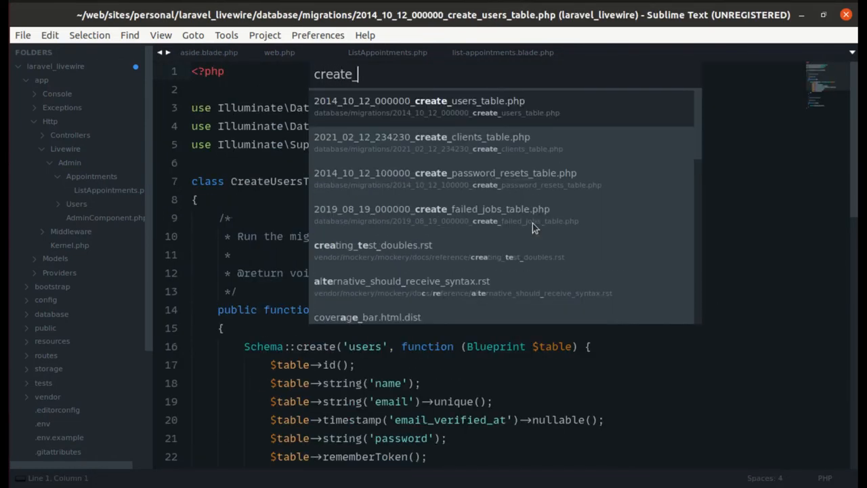
{"action": "left_click", "coordinate": [421, 142]}
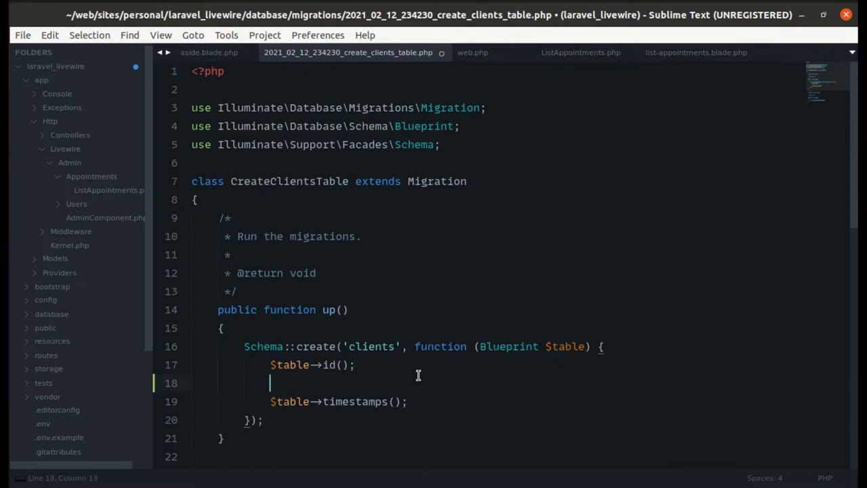
{"action": "type", "text": "$table->"}
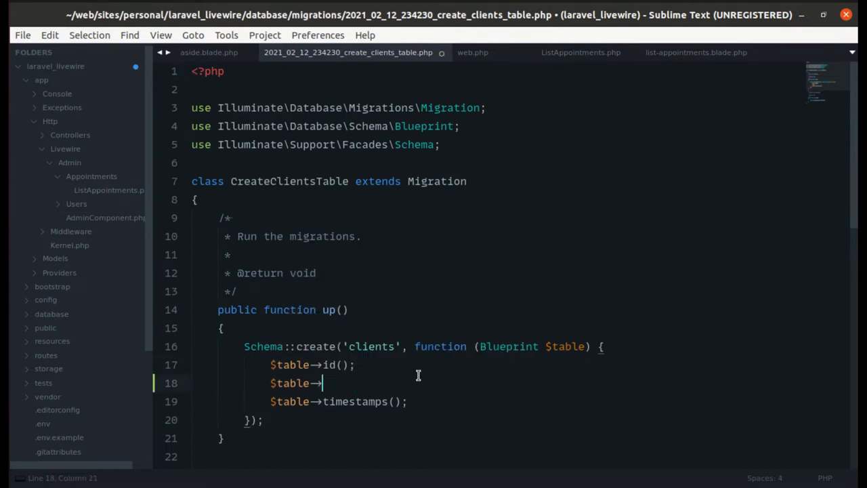
{"action": "type", "text": "string('name')"}
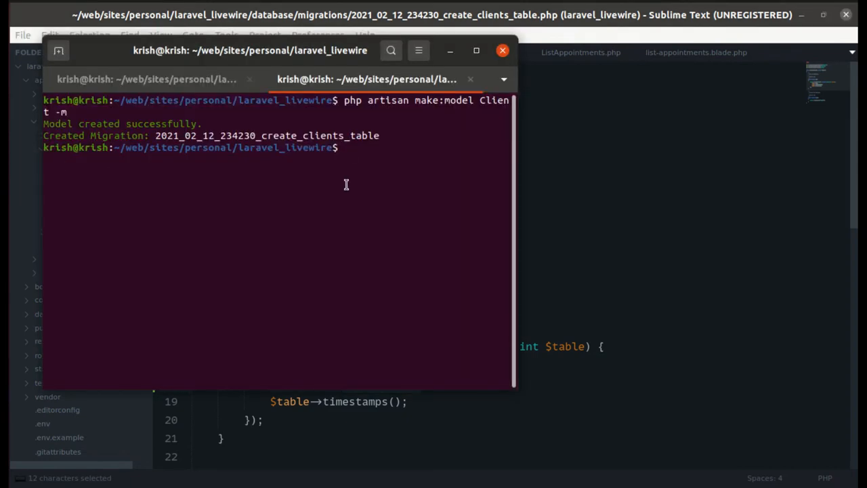
Run php artisan make:model Appointment -m in the terminal
{"action": "type", "text": "p"}
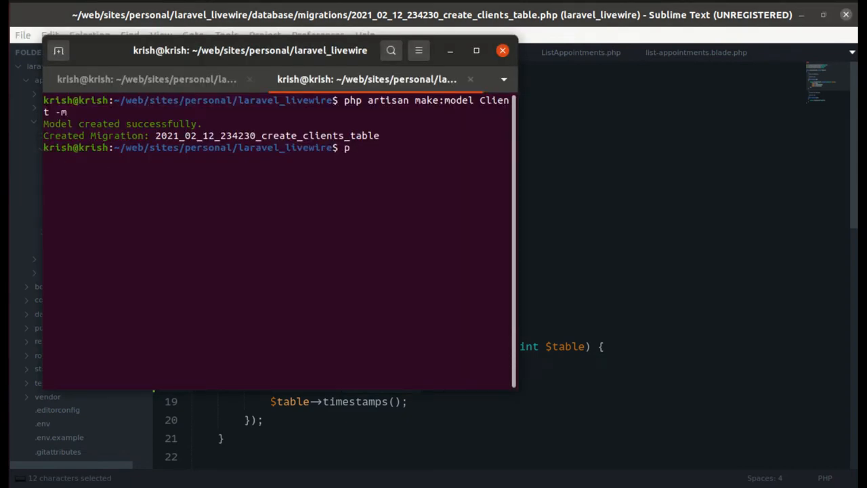
{"action": "type", "text": "hp artisan mak"}
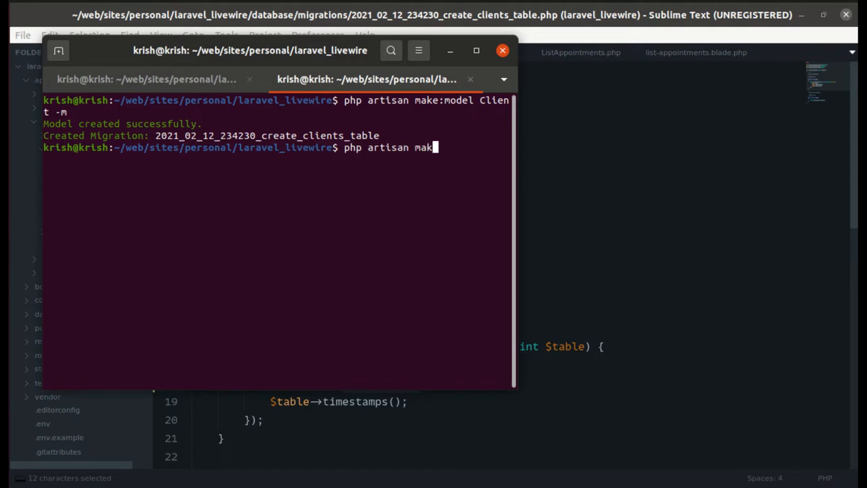
{"action": "type", "text": ":model Appoin"}
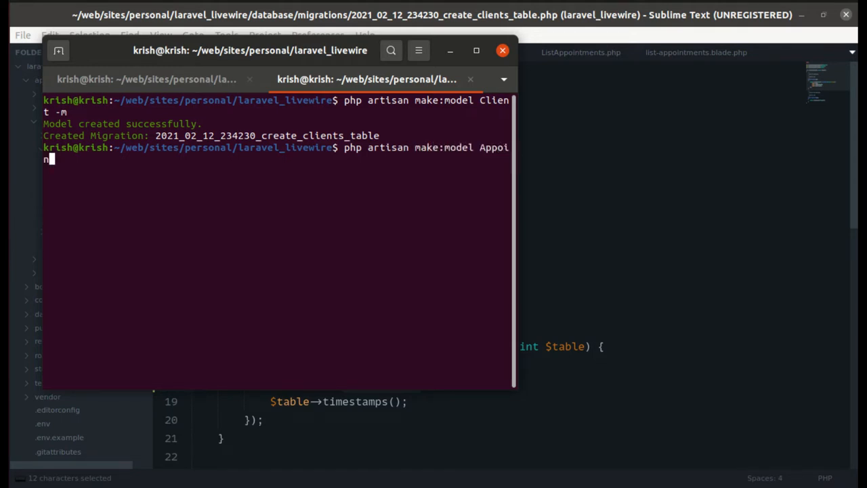
{"action": "type", "text": "tment -m"}
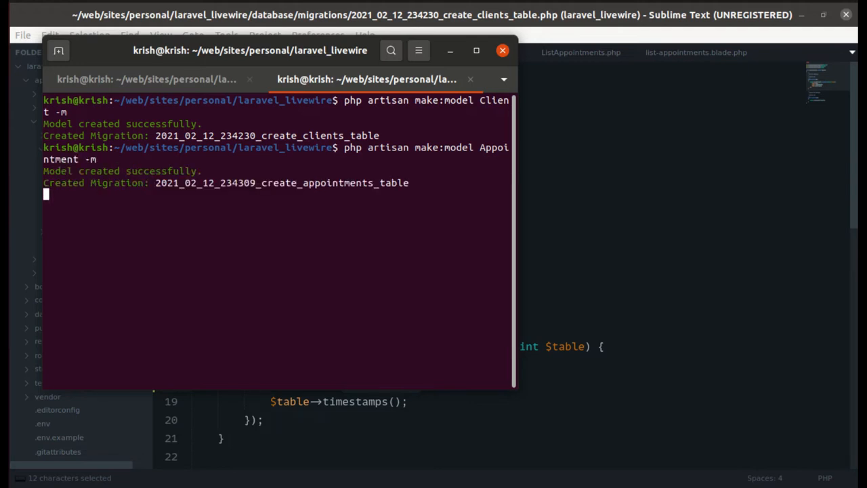
{"action": "type", "text": "c"}
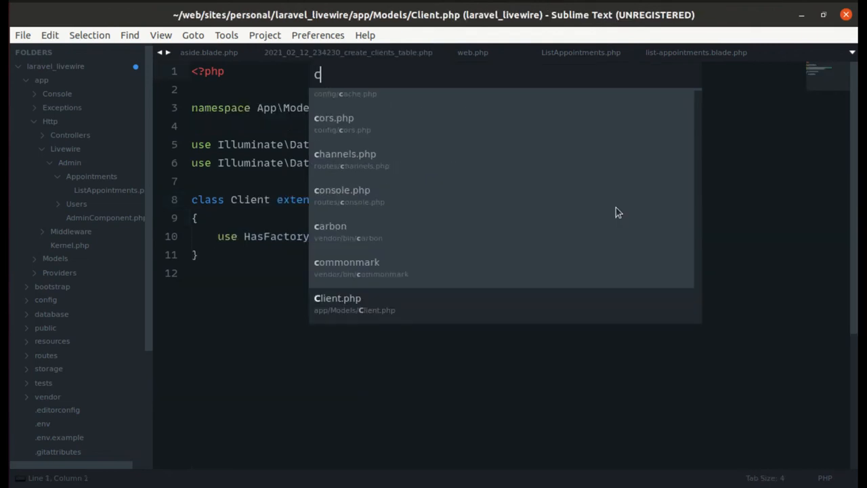
Open the create_appointments_table migration and add a $table->date('date') column
{"action": "type", "text": "reateappoin"}
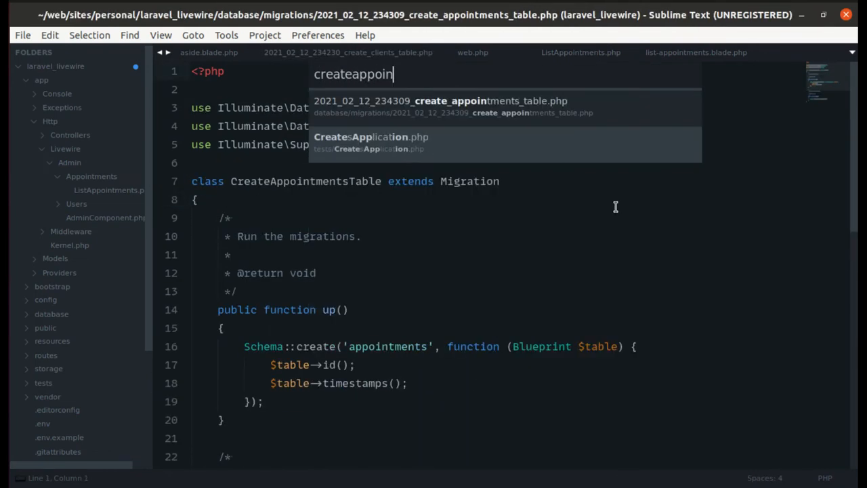
{"action": "left_click", "coordinate": [440, 100]}
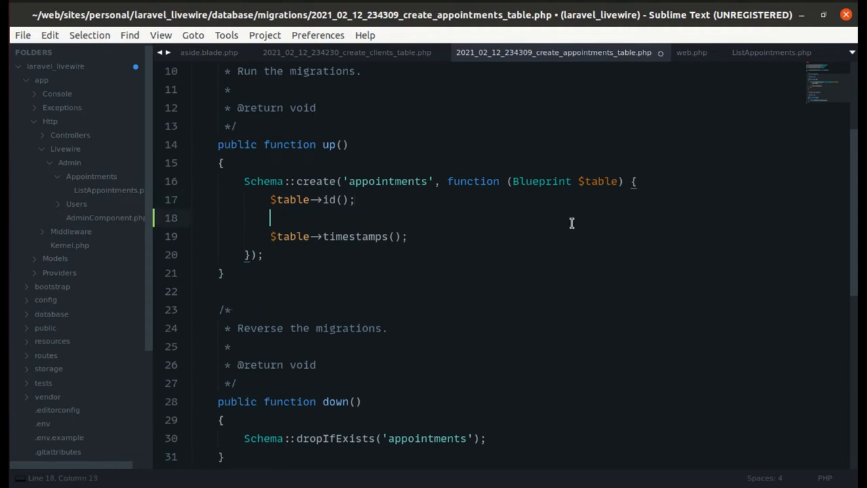
{"action": "type", "text": "$table->"}
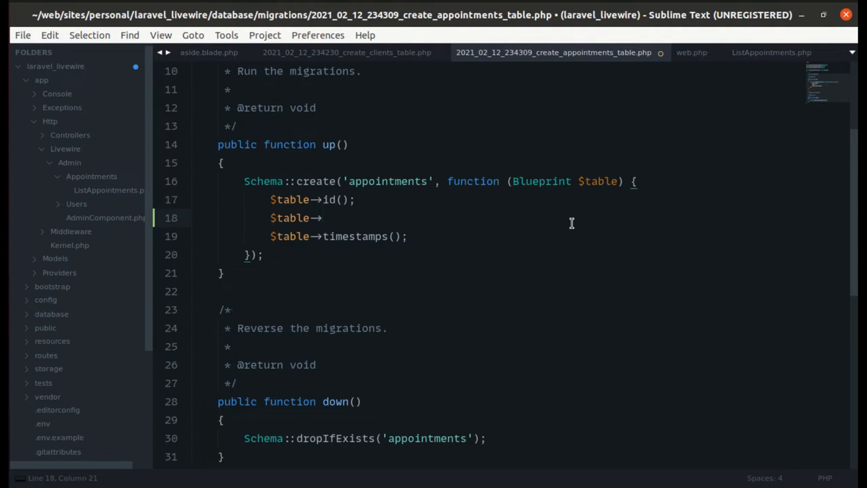
{"action": "left_click", "coordinate": [322, 216]}
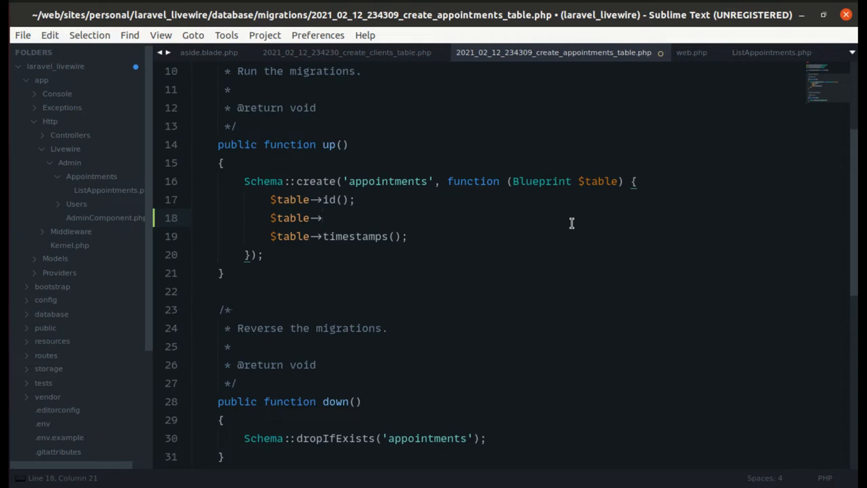
{"action": "type", "text": "date('date')"}
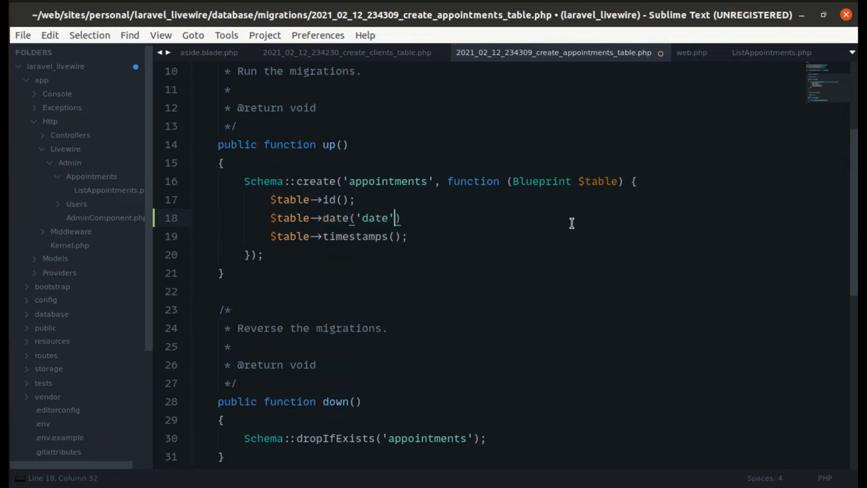
{"action": "key", "text": "enter"}
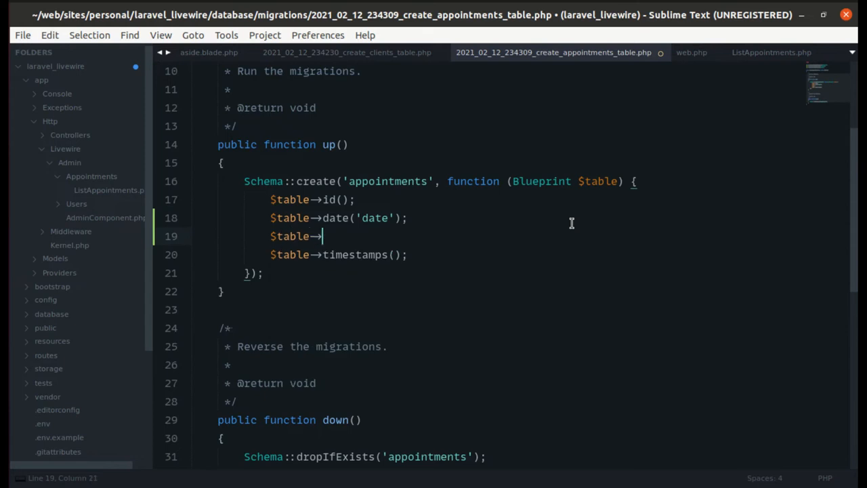
Add time('time') and string('status') columns, then start another $table-> line after id
{"action": "type", "text": "time('time')"}
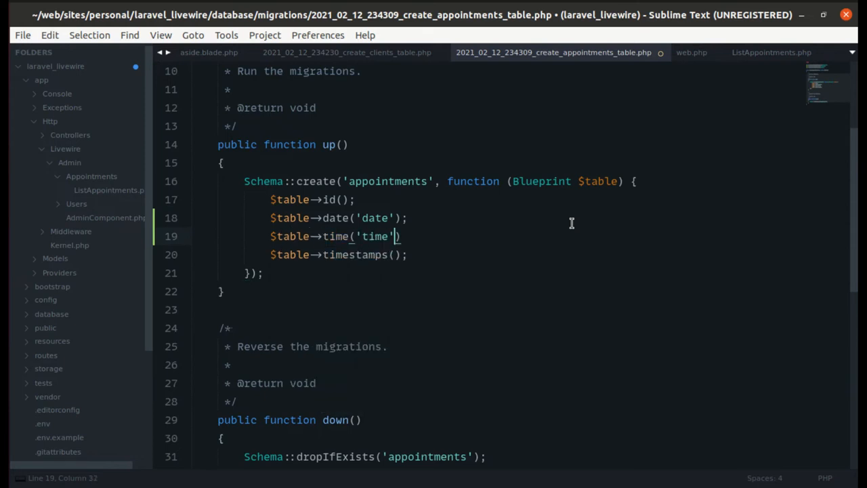
{"action": "type", "text": ";"}
{"action": "type", "text": "$table-"}
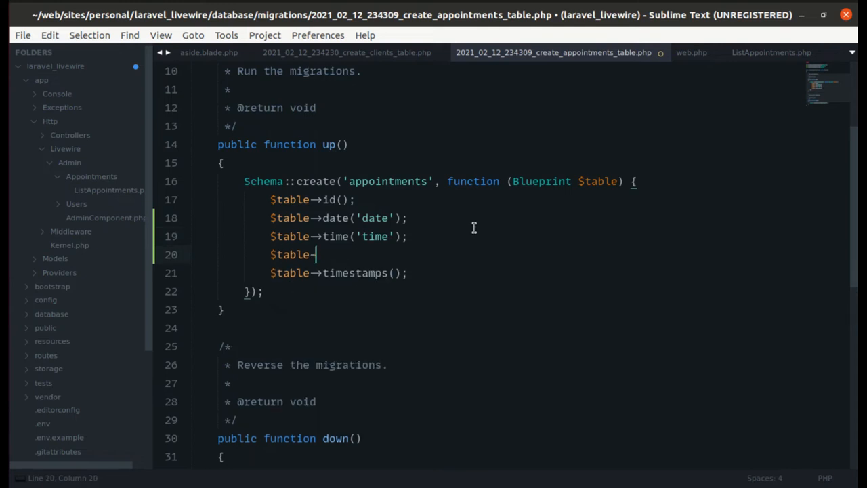
{"action": "type", "text": "string('stat'"}
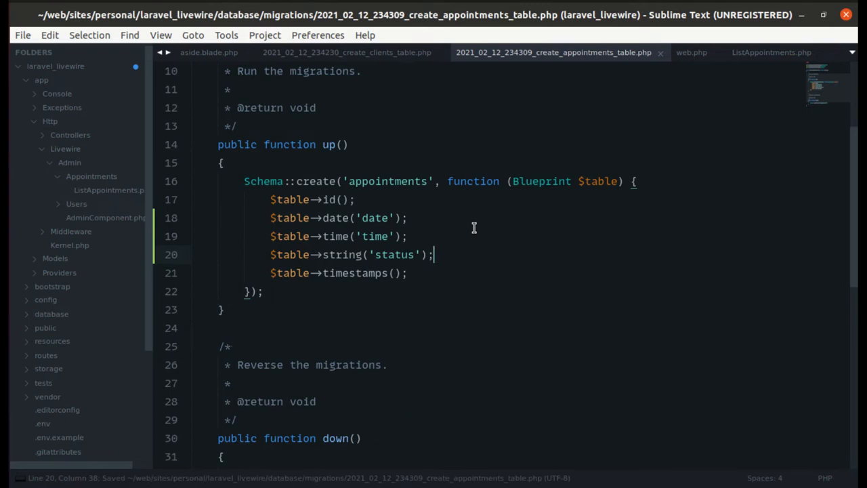
{"action": "key", "text": "enter"}
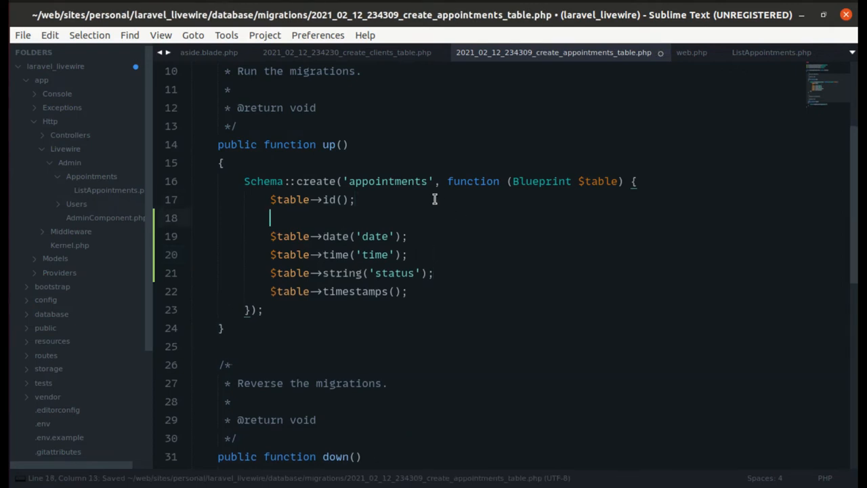
{"action": "type", "text": "$table-"}
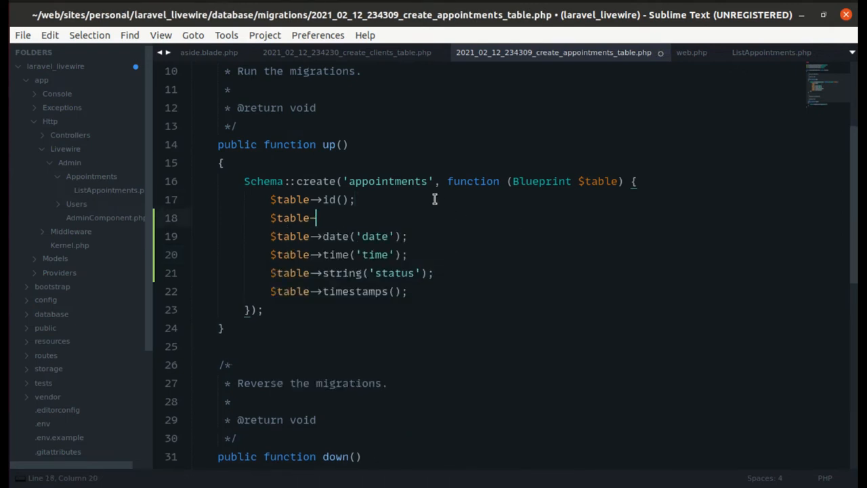
{"action": "type", "text": ">"}
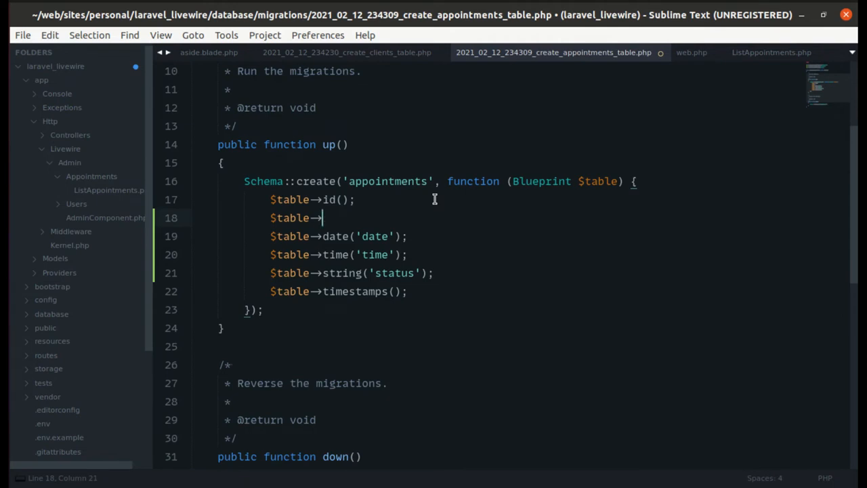
Declare client_id as an unsignedBigInteger column in the appointments migration
{"action": "type", "text": "u"}
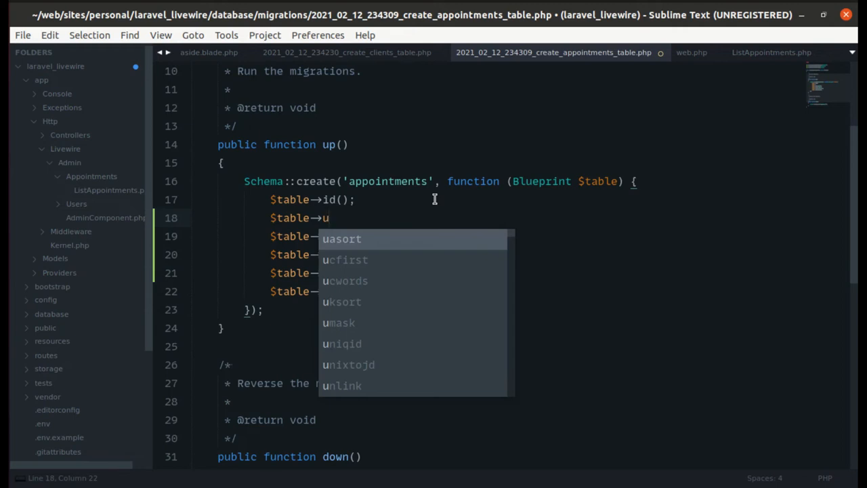
{"action": "type", "text": "nsig"}
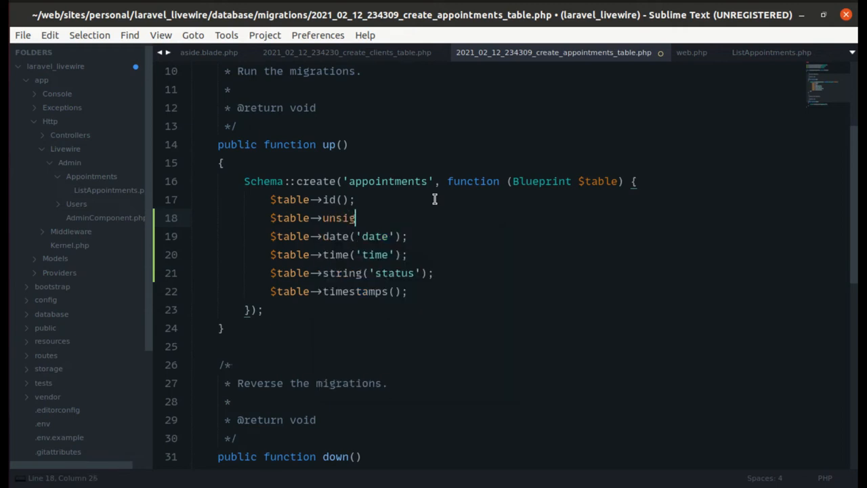
{"action": "type", "text": "nedBi"}
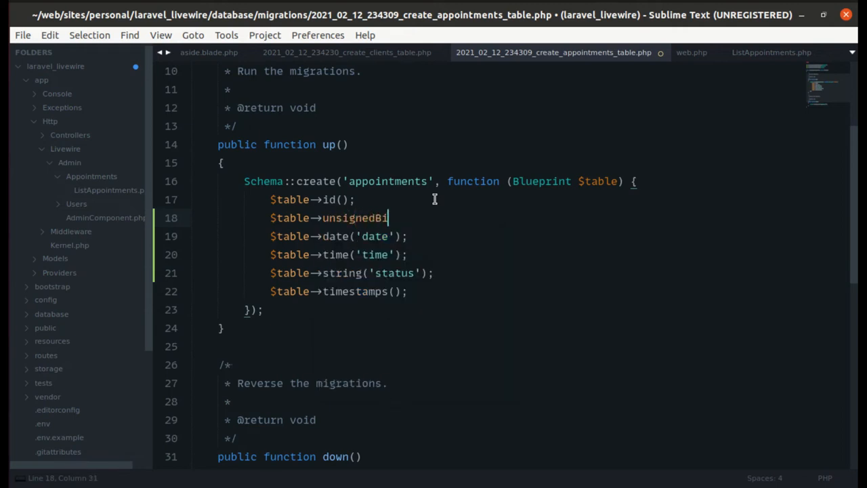
{"action": "type", "text": "gIng"}
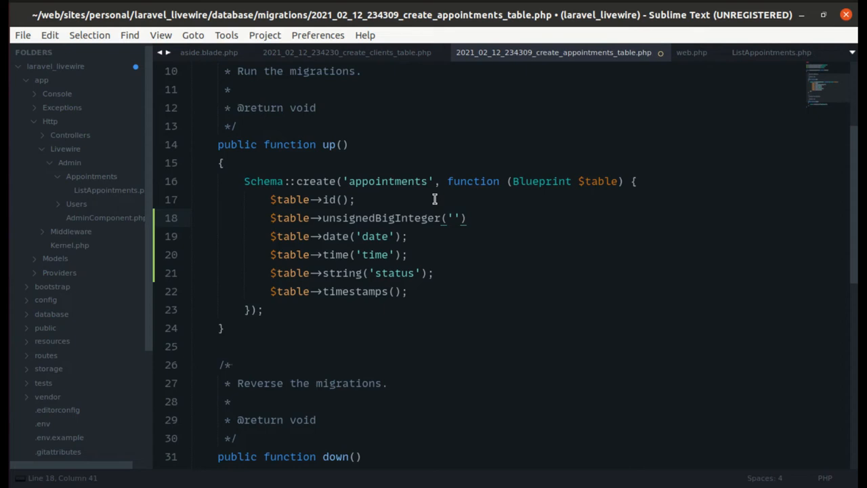
{"action": "type", "text": "client_id"}
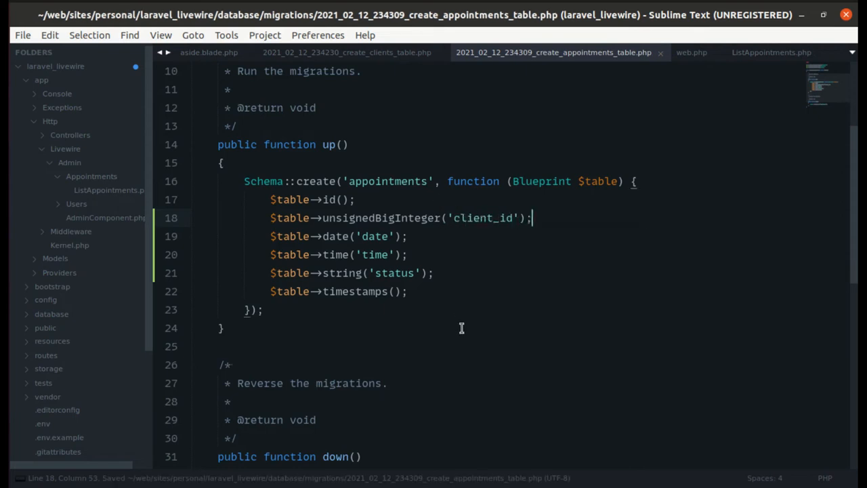
Add $table->foreign('client_id')->references('id')->on('clients'); below it
{"action": "type", "text": "$table->foreign('"}
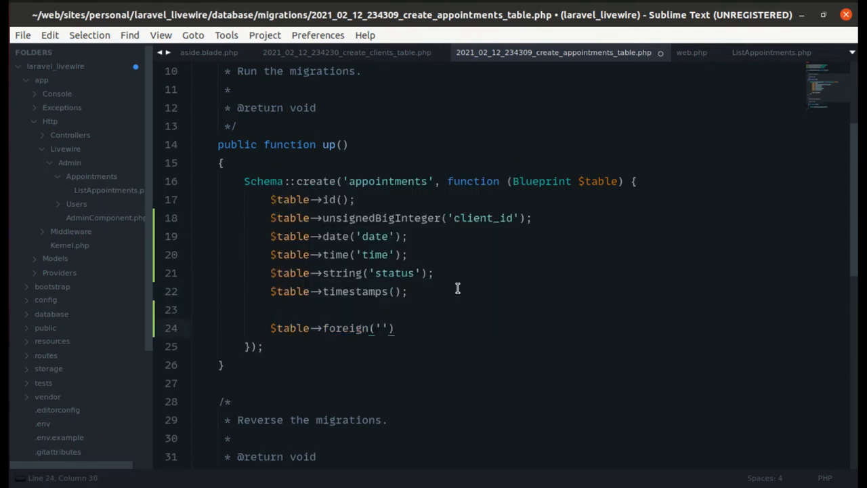
{"action": "type", "text": "client"}
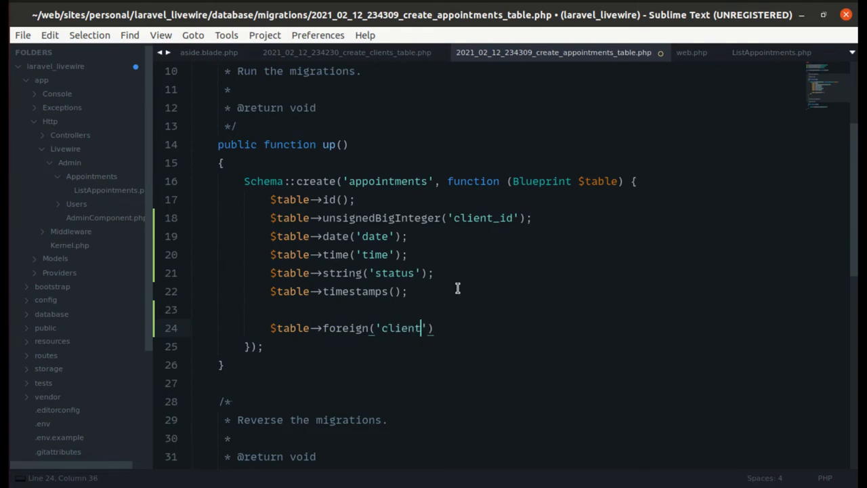
{"action": "type", "text": "_id')->"}
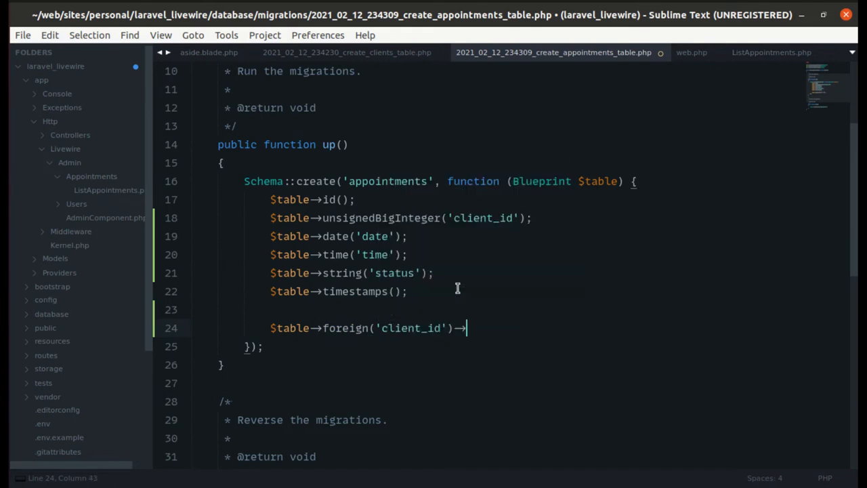
{"action": "type", "text": "references"}
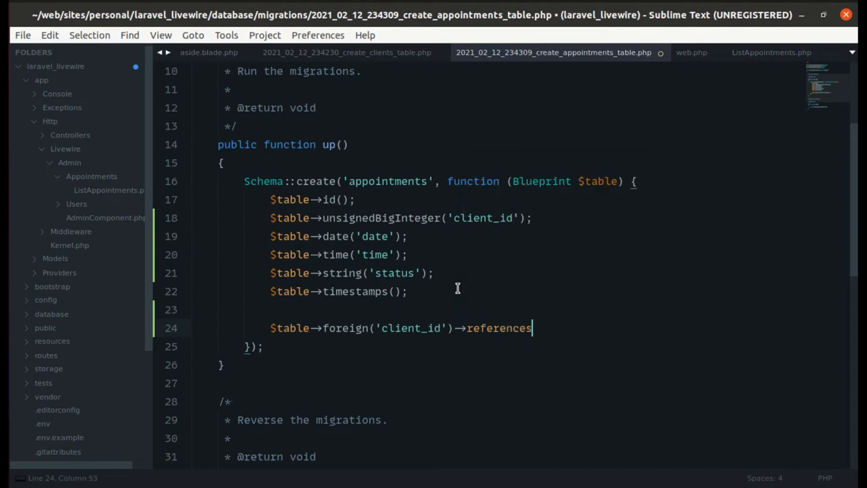
{"action": "type", "text": "('id')"}
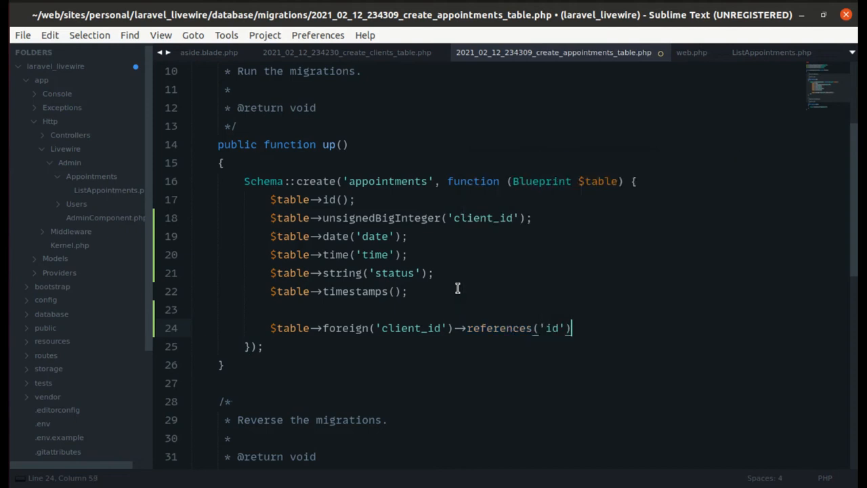
{"action": "type", "text": "->on('clients');"}
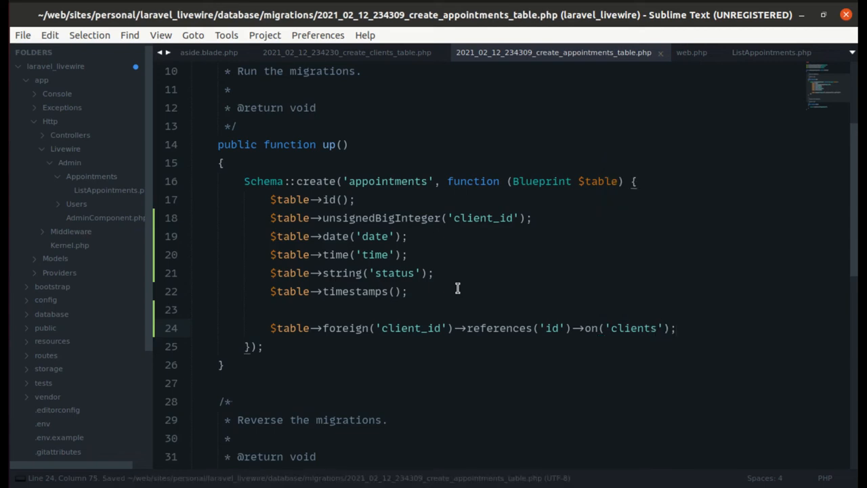
{"action": "mouse_move", "coordinate": [501, 266]}
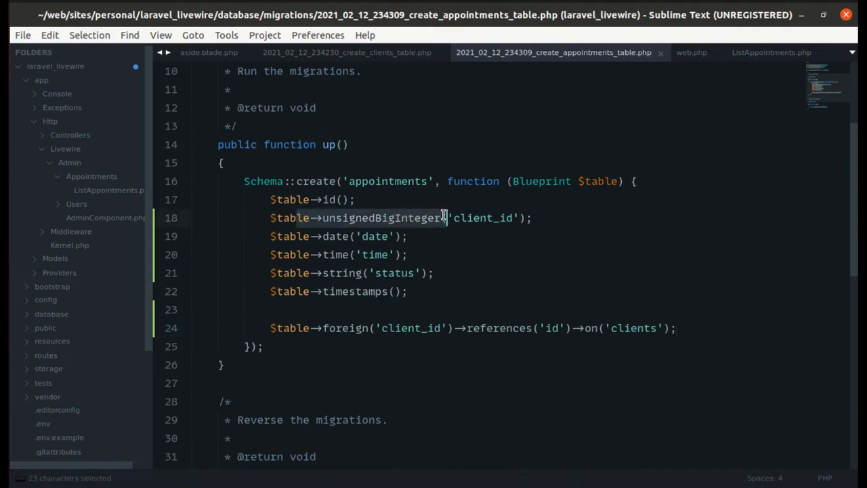
Define $table->foreignId('client_id')->contrained(); after id() and remove the old separate foreign key lines
{"action": "left_click", "coordinate": [355, 199]}
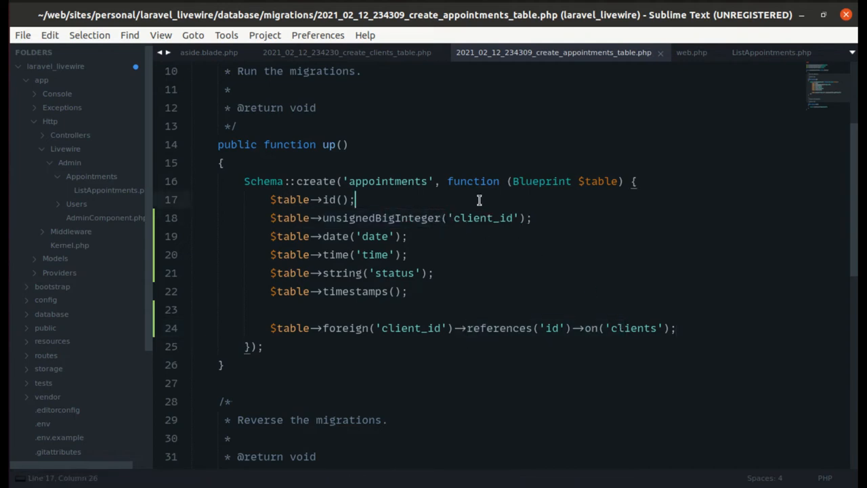
{"action": "type", "text": "$ta-"}
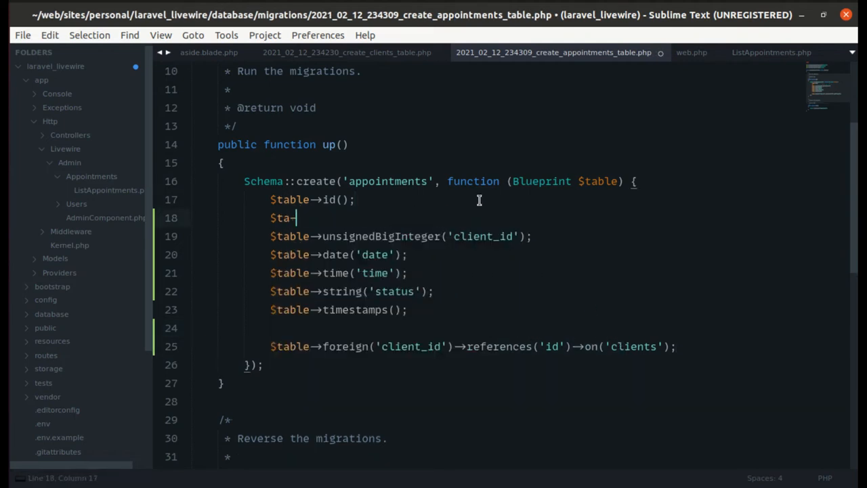
{"action": "type", "text": "ble→"}
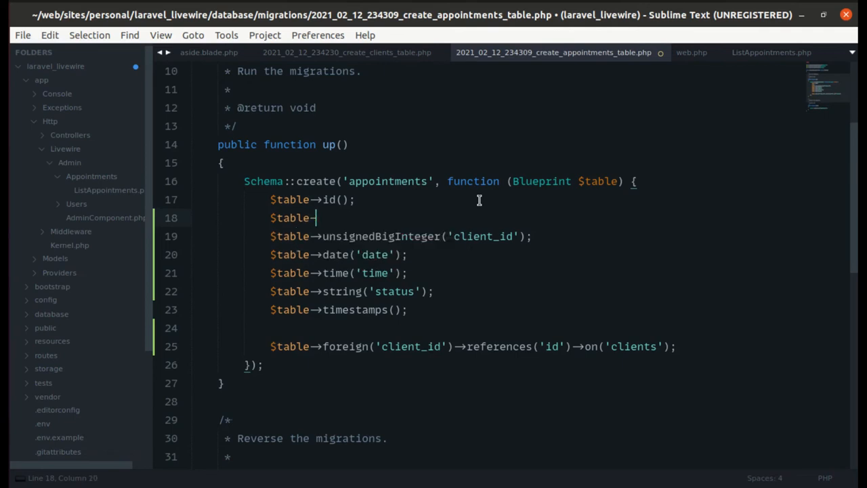
{"action": "type", "text": "foreign"}
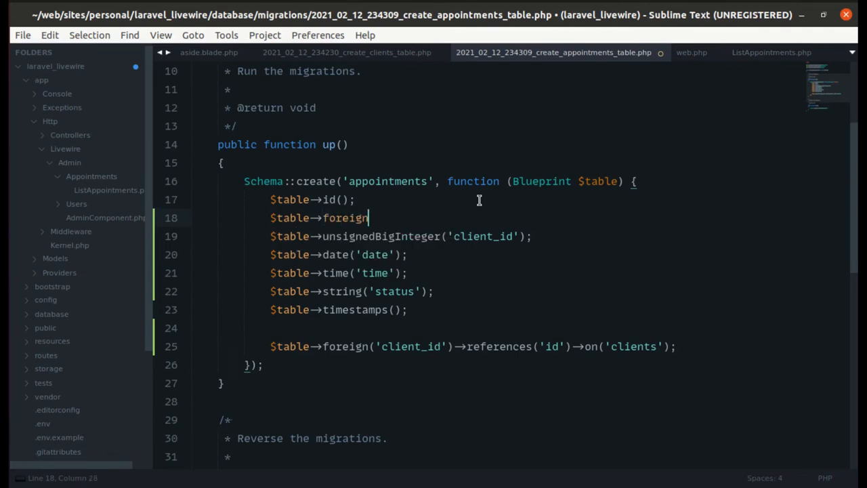
{"action": "type", "text": "Id('c')"}
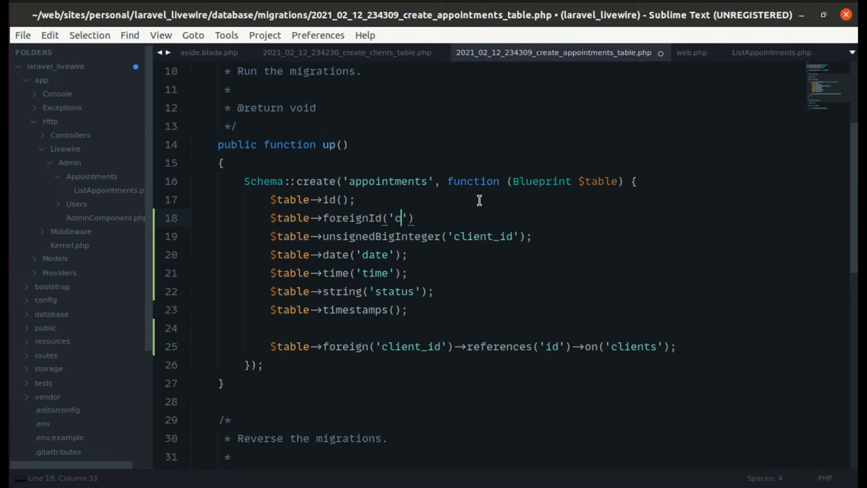
{"action": "type", "text": "lient_id"}
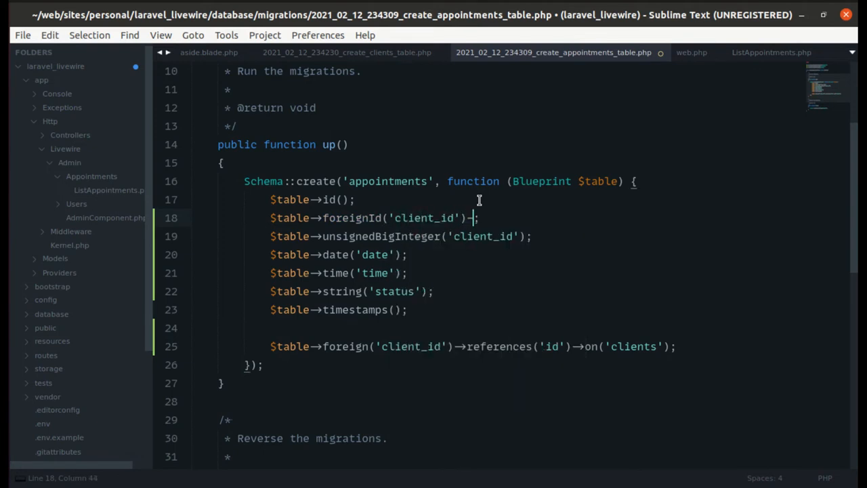
{"action": "type", "text": "→conta"}
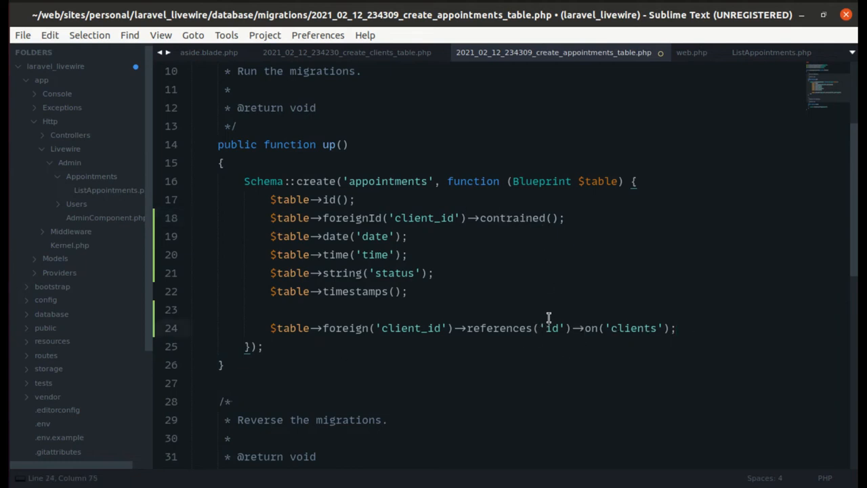
{"action": "left_click", "coordinate": [676, 328]}
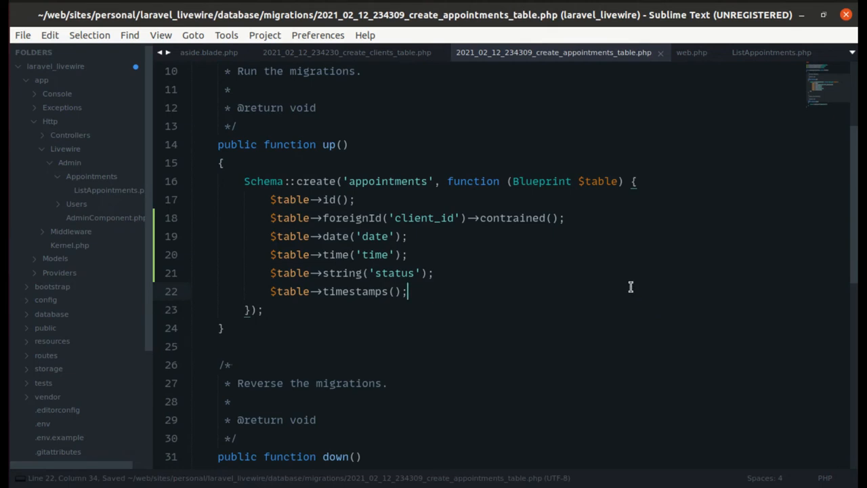
{"action": "mouse_move", "coordinate": [464, 237]}
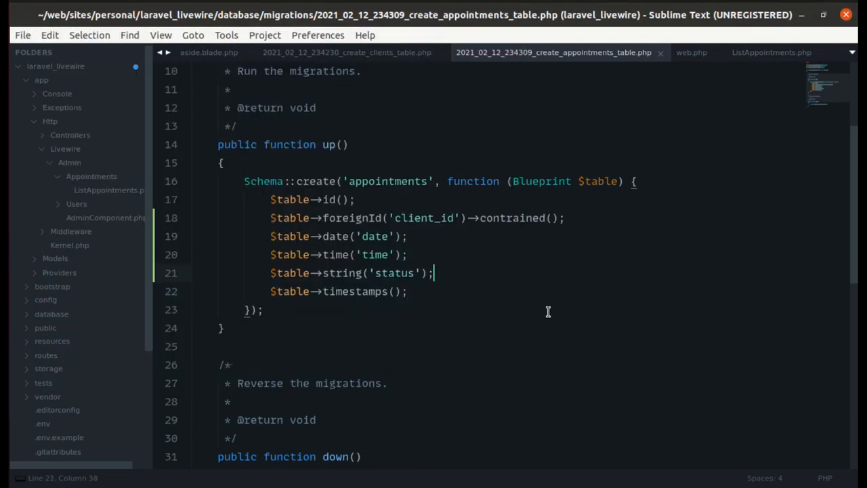
Add $table->text('note')->nullable(); above timestamps() and save the migration
{"action": "type", "text": "$"}
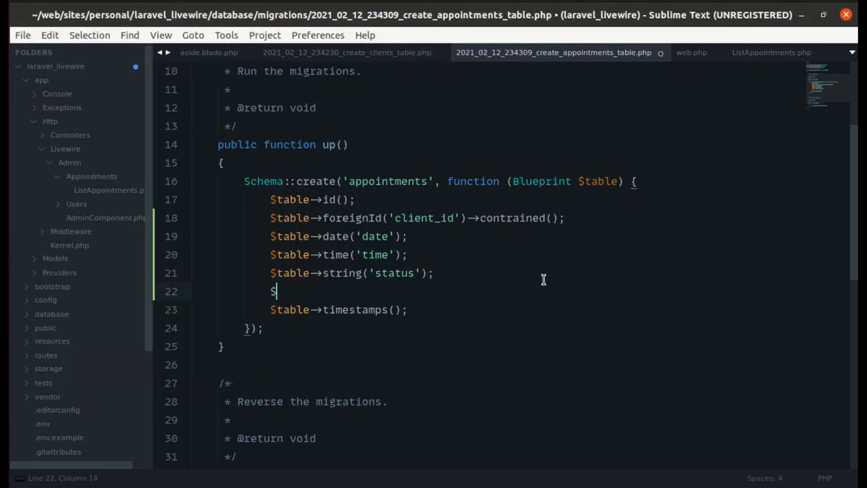
{"action": "type", "text": "table->"}
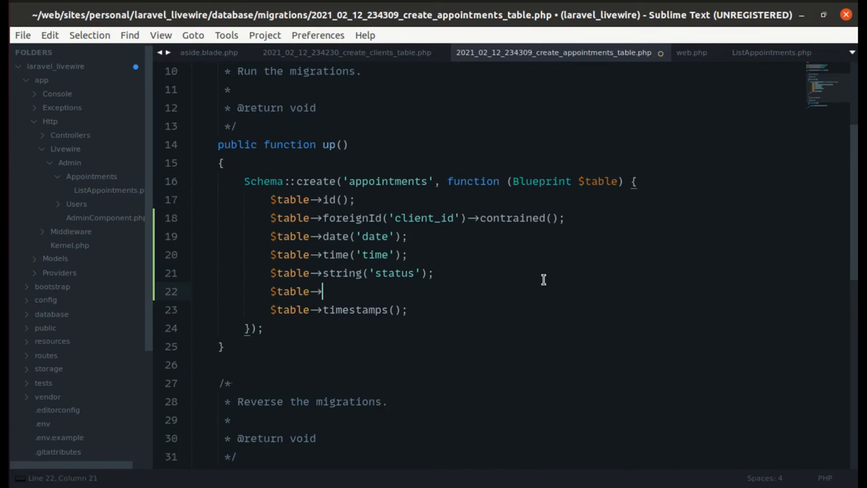
{"action": "type", "text": "text('')"}
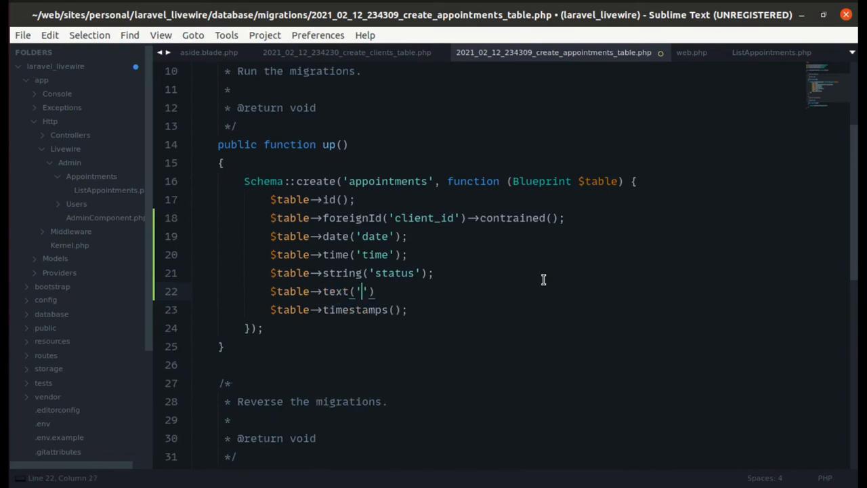
{"action": "type", "text": "tex"}
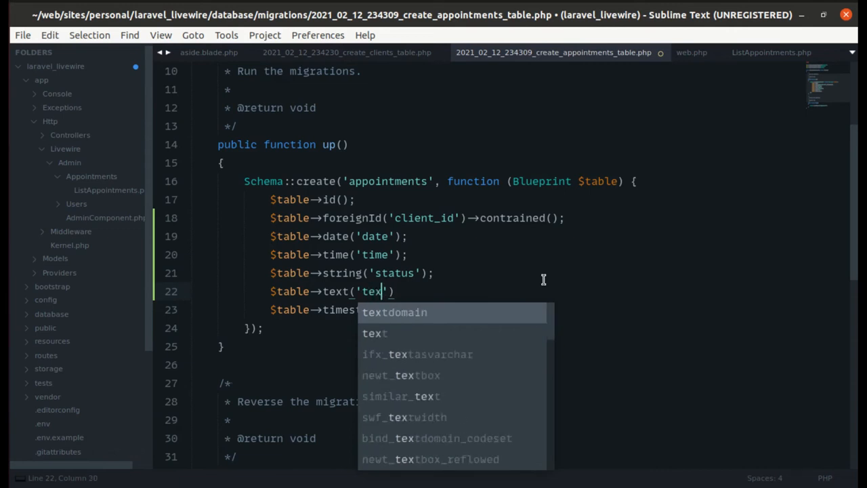
{"action": "type", "text": "note"}
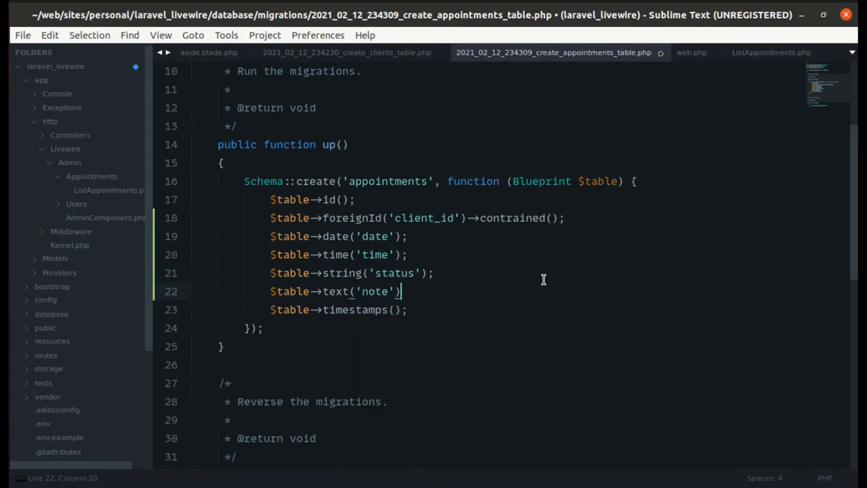
{"action": "type", "text": "->n"}
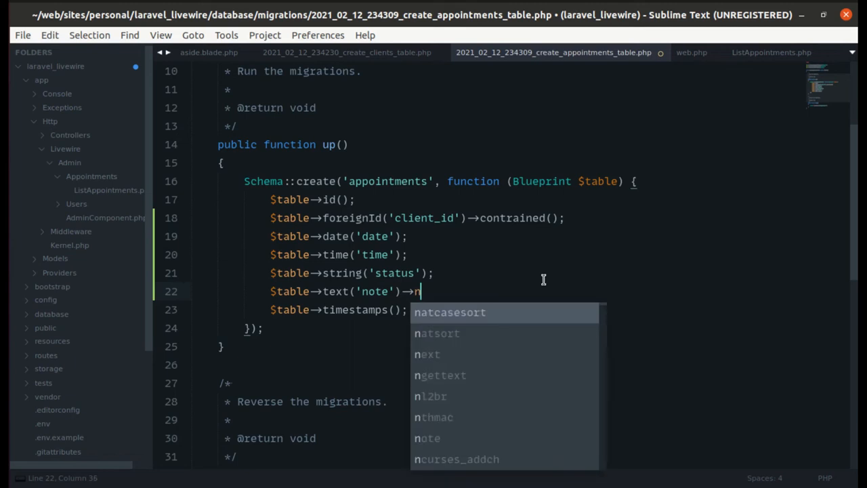
{"action": "type", "text": "ullable();"}
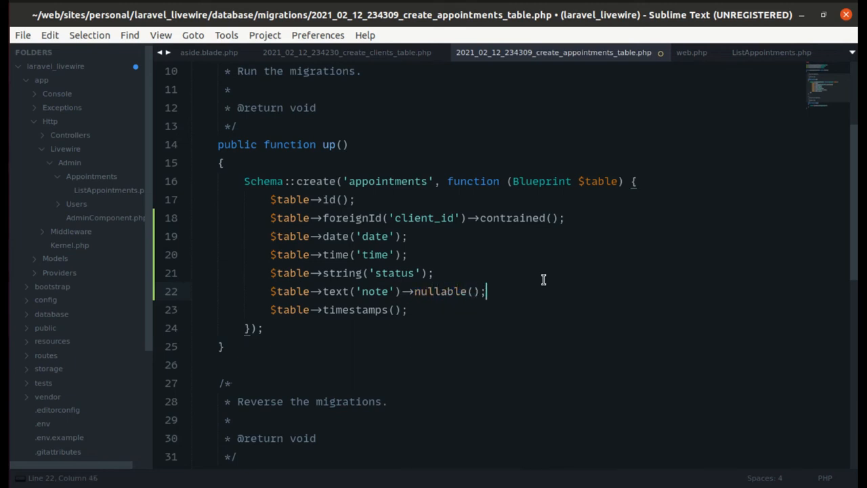
{"action": "key", "text": "ctrl+s"}
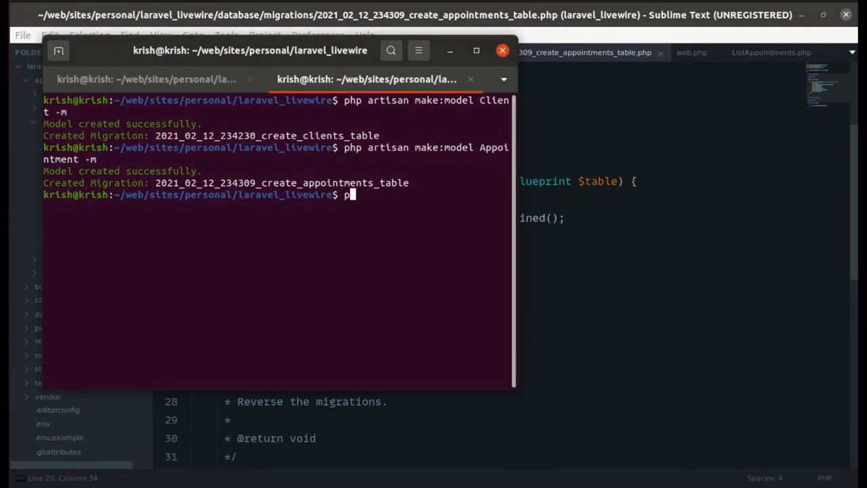
Run php artisan migrate to create the clients and appointments tables, then check the browser
{"action": "type", "text": "hp artisan migrate"}
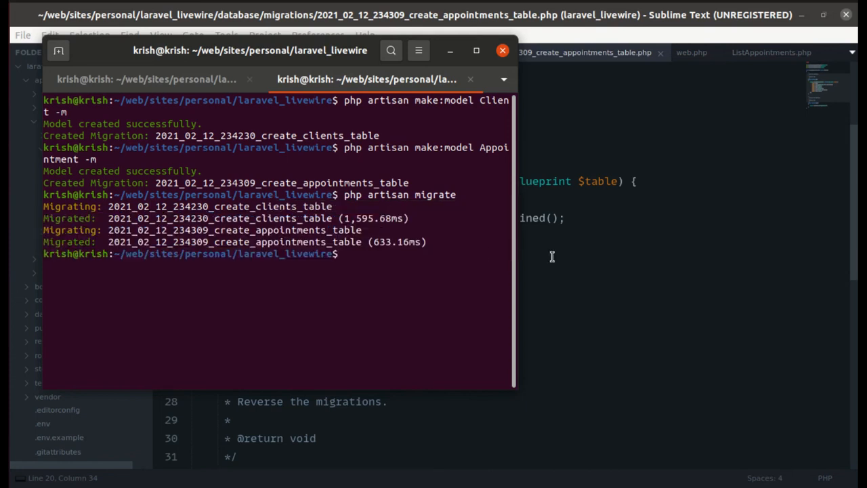
{"action": "left_click", "coordinate": [502, 50]}
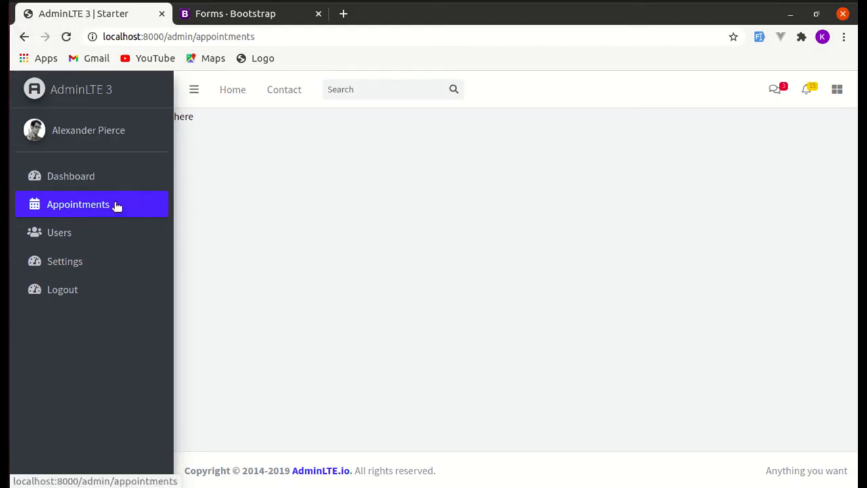
{"action": "mouse_move", "coordinate": [396, 142]}
{"action": "type", "text": "list-"}
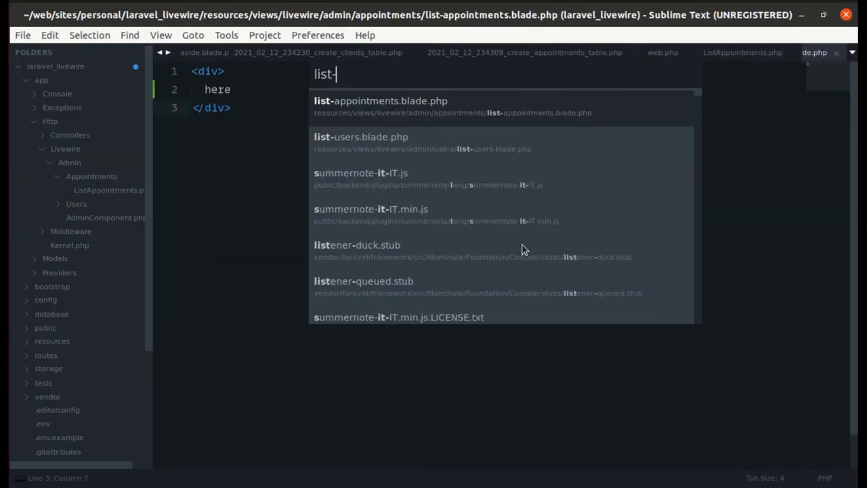
In list-appointments.blade.php, change the Name table header to Client Name
{"action": "left_click", "coordinate": [360, 136]}
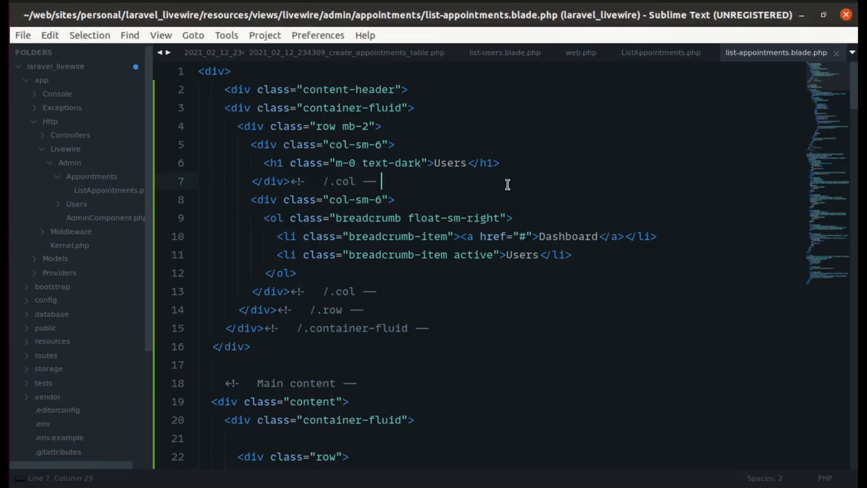
{"action": "type", "text": "ach($users as $user"}
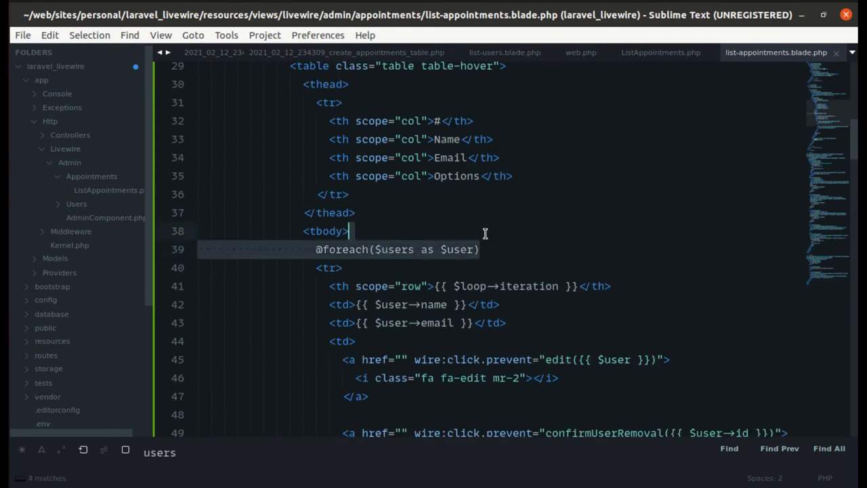
{"action": "scroll", "scroll_direction": "down", "scroll_amount": 3}
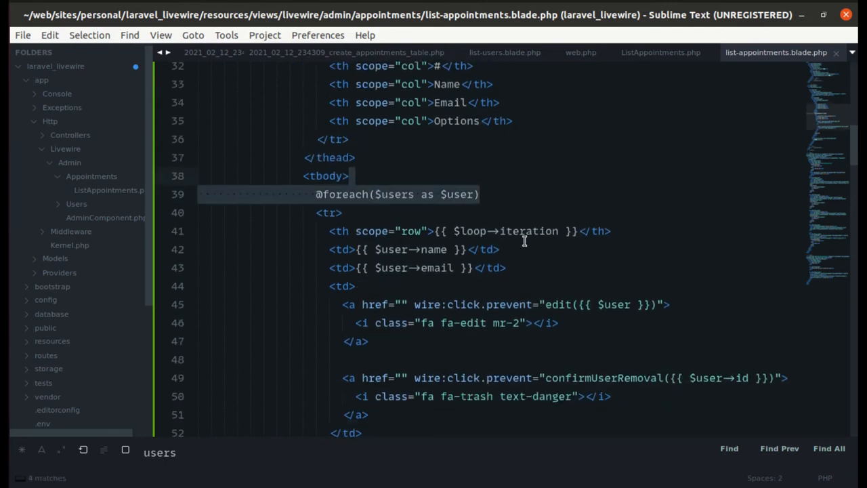
{"action": "scroll", "scroll_direction": "down", "scroll_amount": 3}
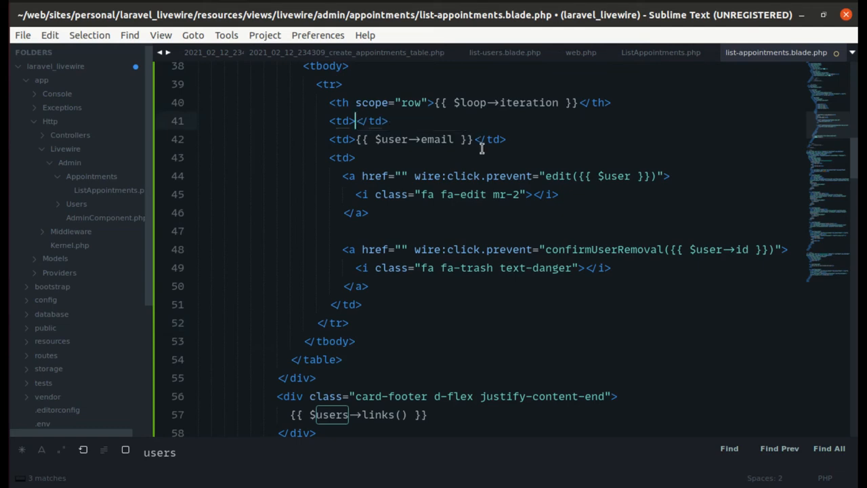
Replace {{ $user->name }} with a plain Client Name cell and {{ $loop->iteration }} with 1
{"action": "type", "text": "{{ $user->name }}"}
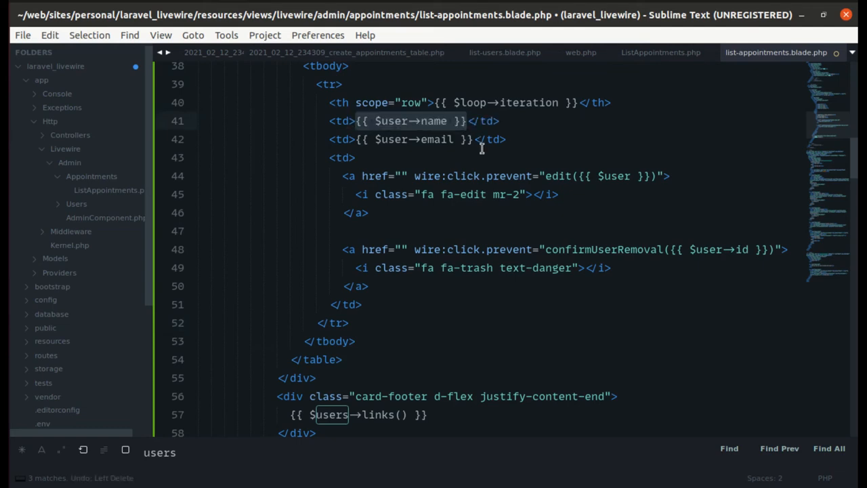
{"action": "type", "text": "Client </td>"}
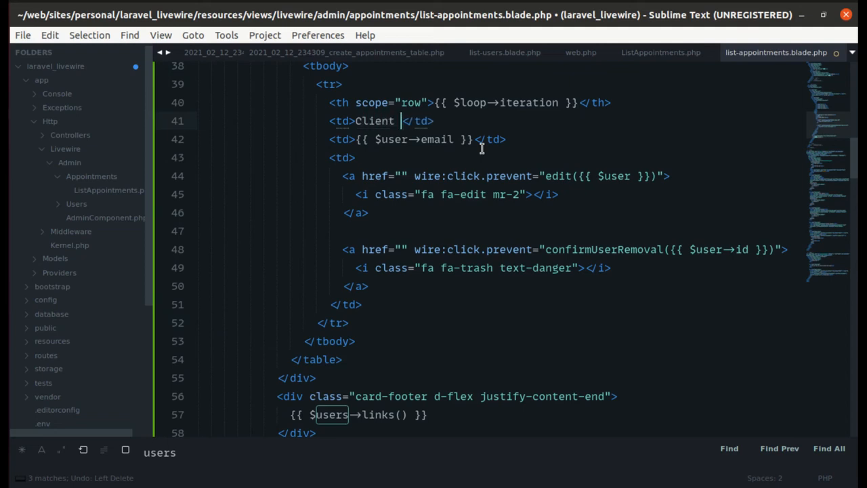
{"action": "type", "text": "Name"}
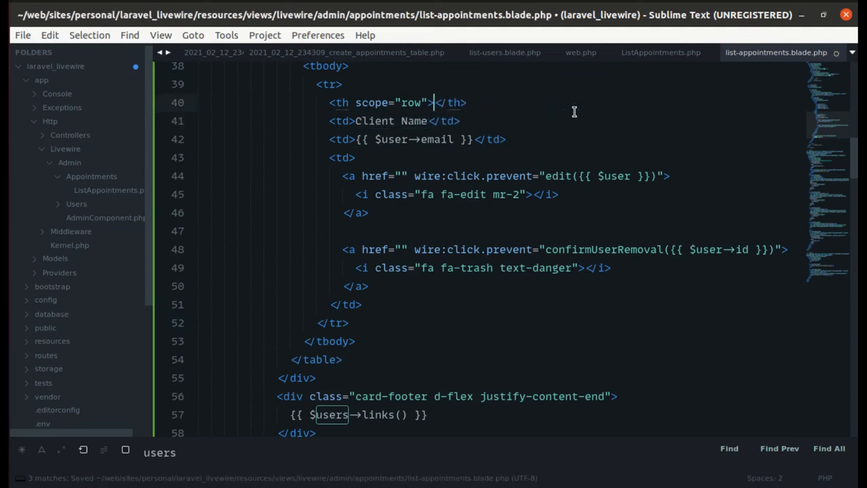
{"action": "type", "text": "1"}
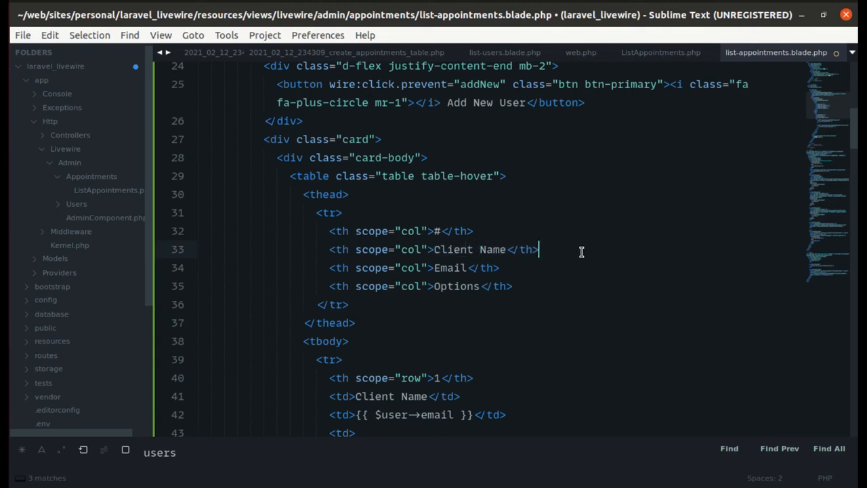
Duplicate the Client Name header into Date, Time and Status headers
{"action": "key", "text": "enter"}
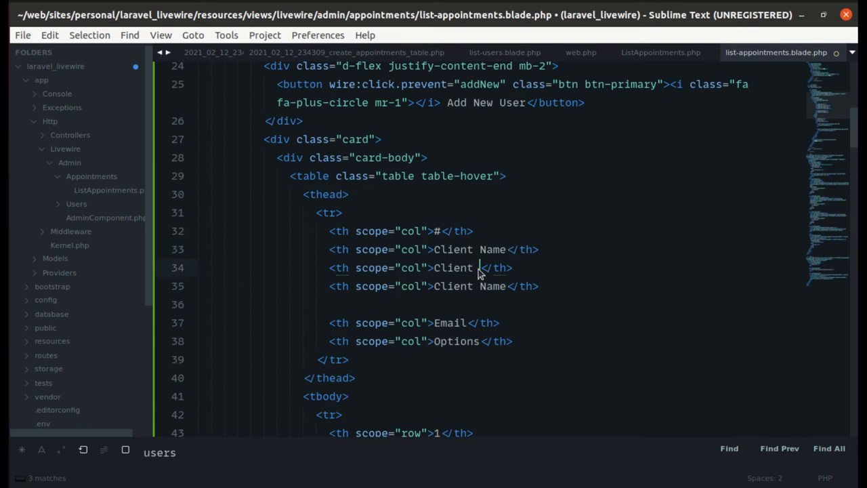
{"action": "type", "text": "Date"}
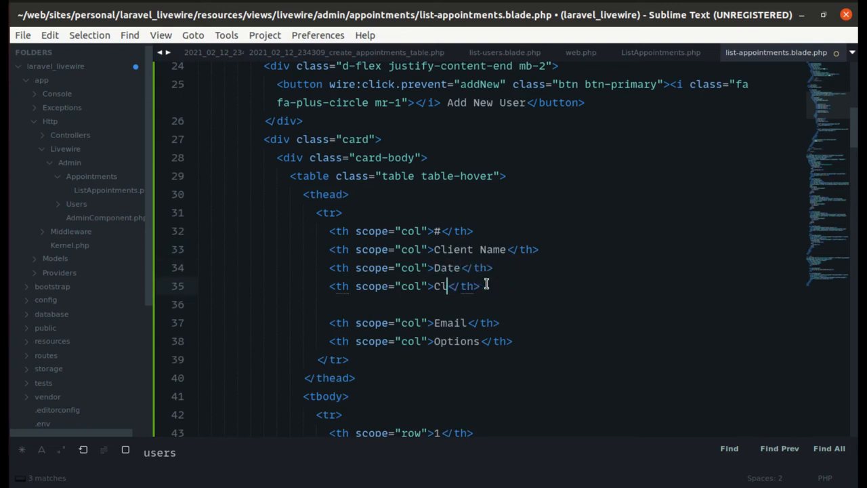
{"action": "type", "text": "Time"}
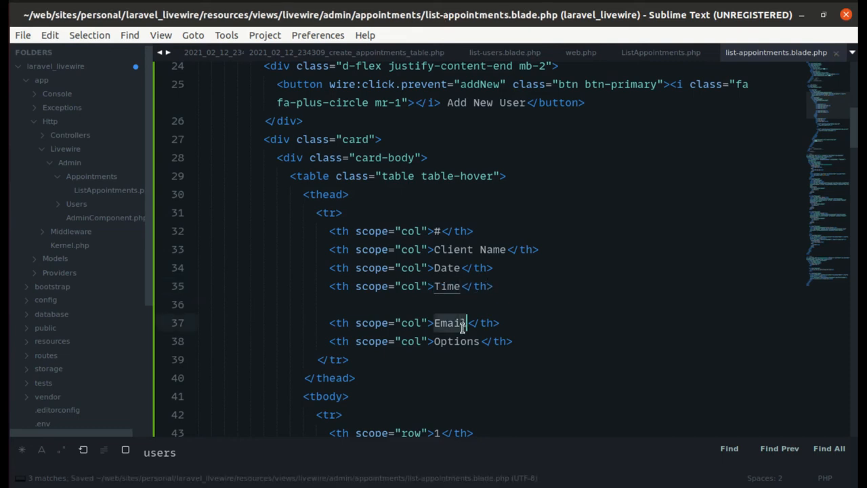
{"action": "type", "text": "Status"}
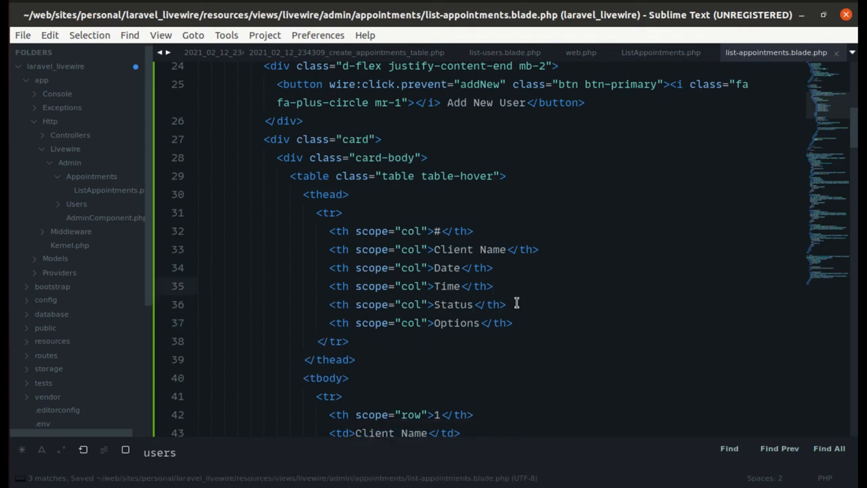
Replace the email cell with Date and Time placeholder cells in the row
{"action": "scroll", "scroll_direction": "down", "scroll_amount": 3}
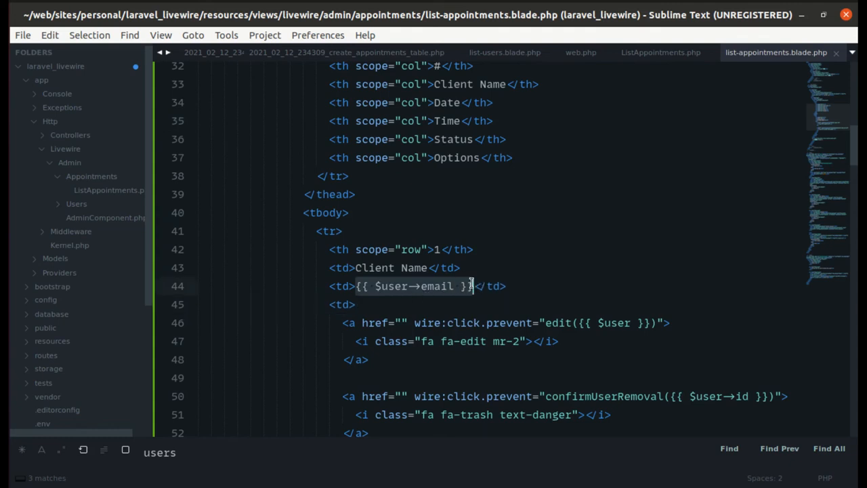
{"action": "type", "text": "Date</td>"}
{"action": "type", "text": "<td>Time</td>"}
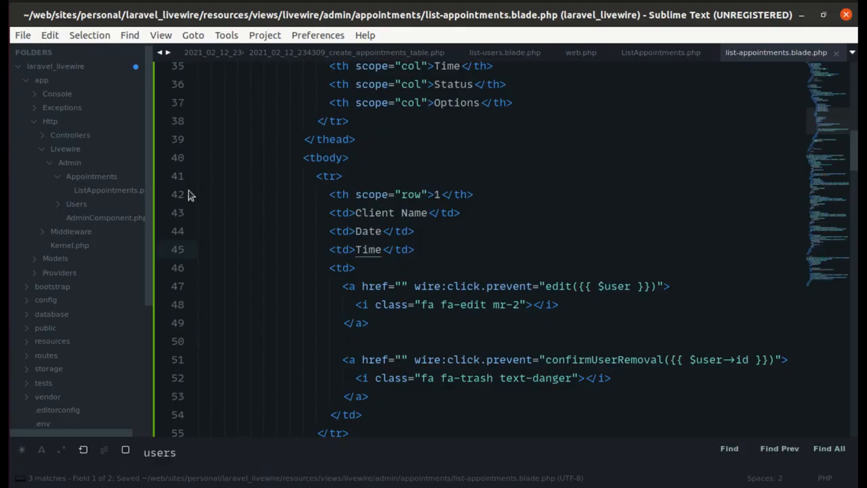
{"action": "scroll", "scroll_direction": "down", "scroll_amount": 3}
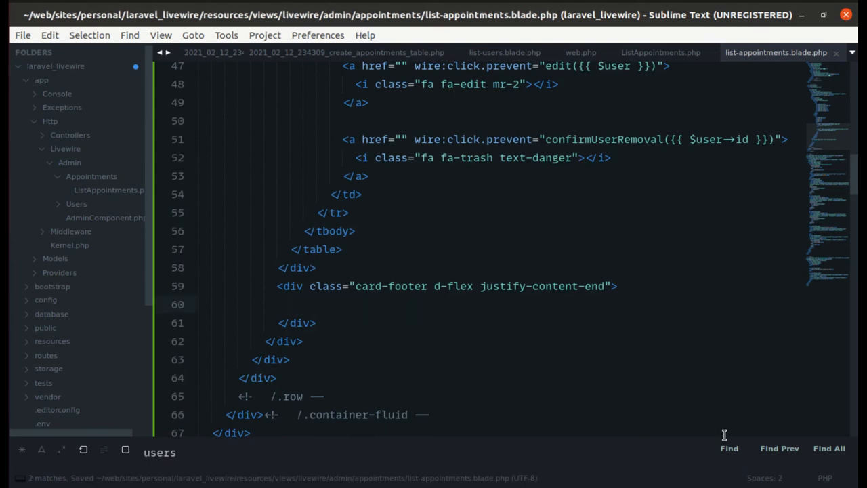
Find the user matches and delete the wire:click.prevent handlers from the edit and trash links
{"action": "left_click", "coordinate": [729, 447]}
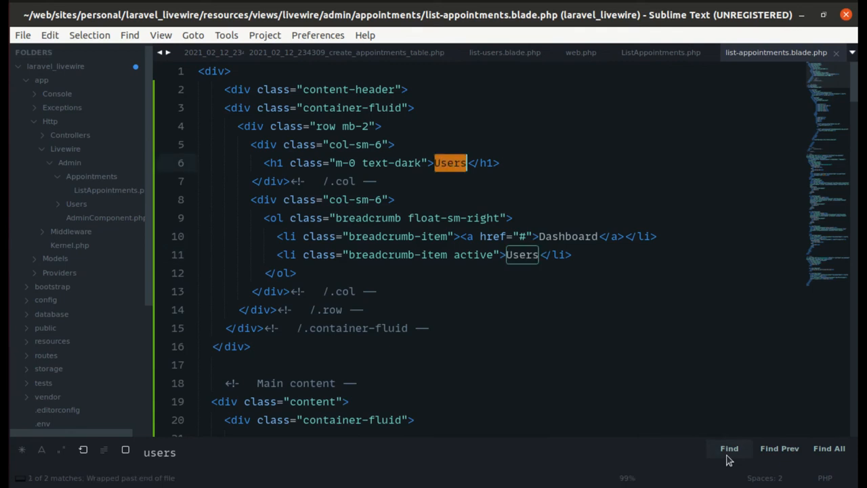
{"action": "left_click", "coordinate": [729, 447]}
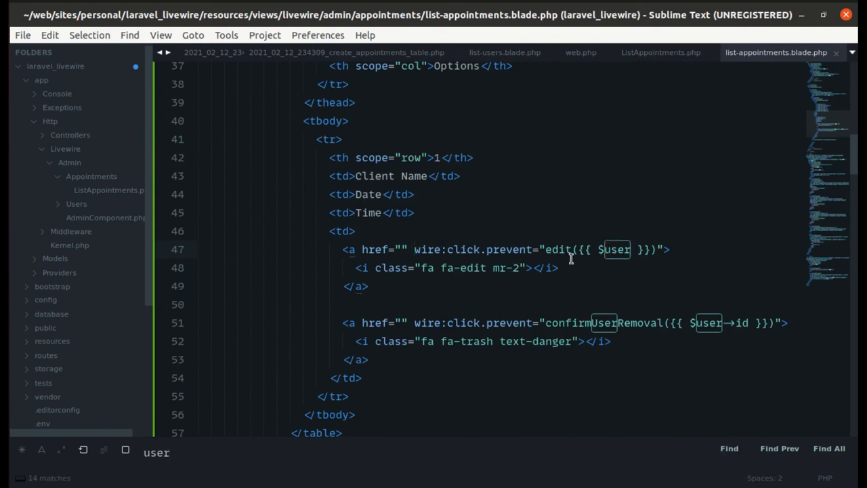
{"action": "left_click_drag", "start_coordinate": [414, 250], "coordinate": [665, 250]}
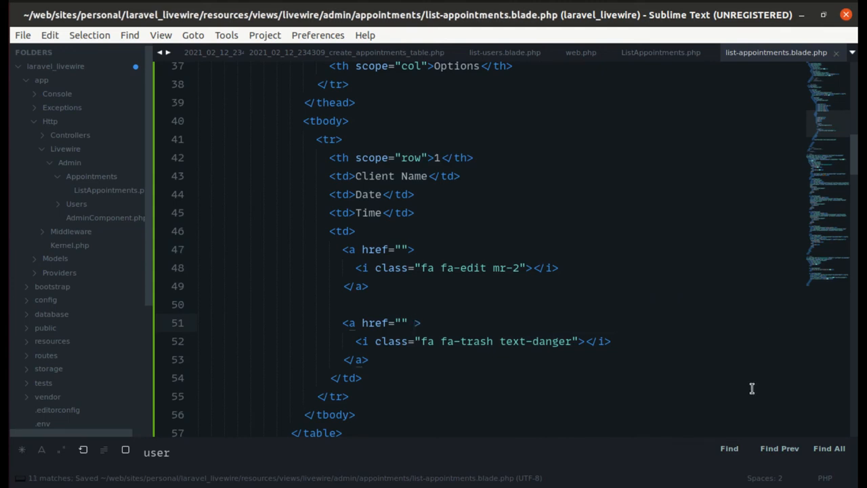
{"action": "left_click", "coordinate": [729, 447]}
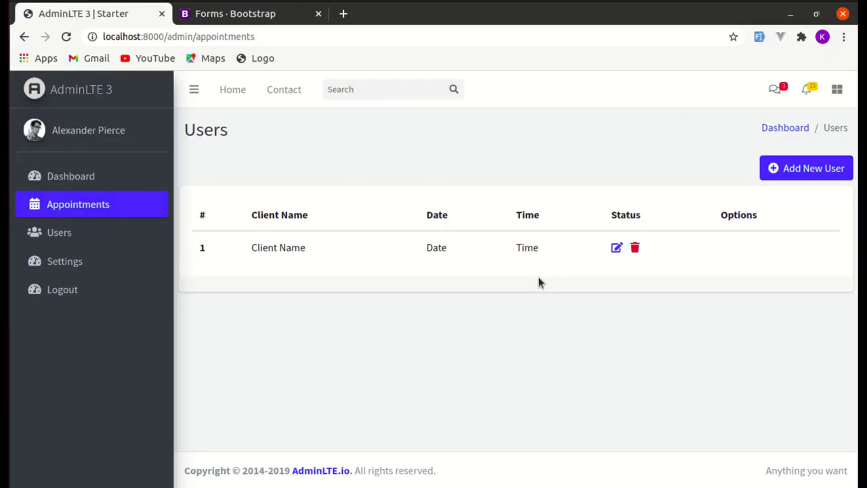
{"action": "mouse_move", "coordinate": [536, 235]}
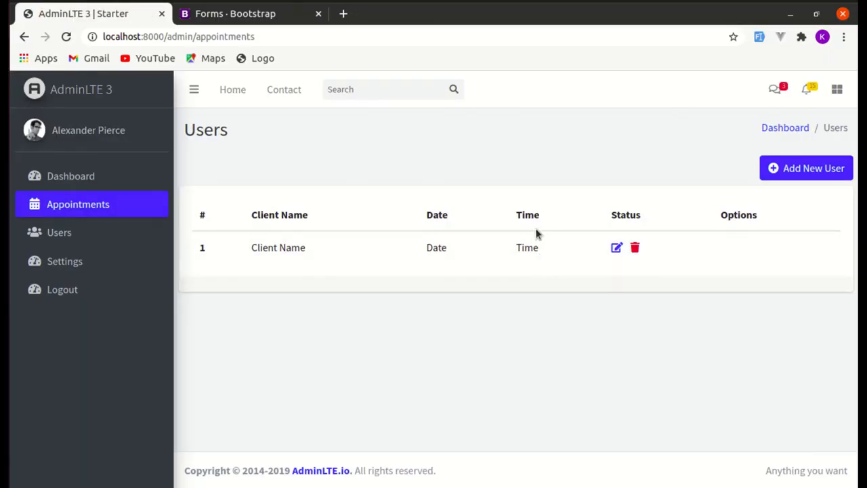
{"action": "mouse_move", "coordinate": [545, 255]}
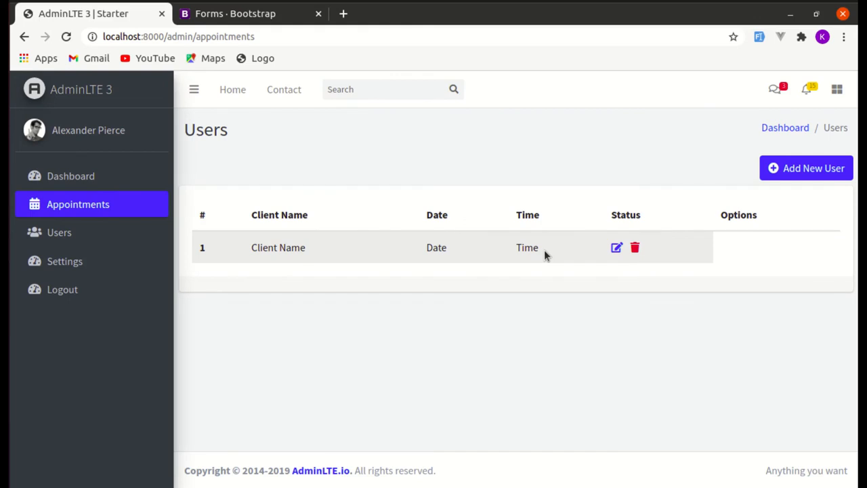
{"action": "mouse_move", "coordinate": [693, 255]}
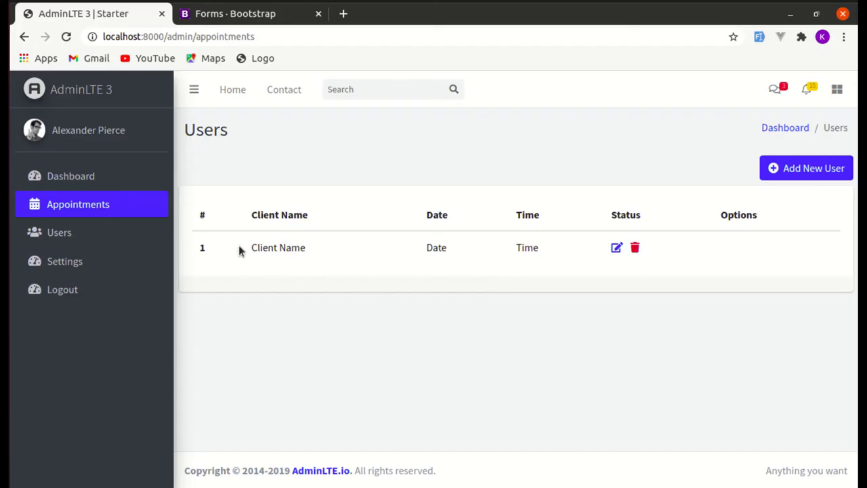
{"action": "mouse_move", "coordinate": [570, 204]}
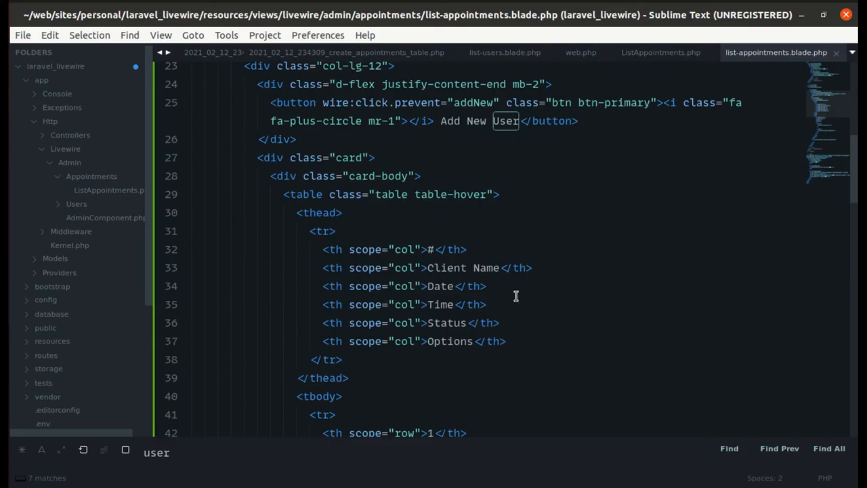
Add a Status placeholder td to the appointments table row
{"action": "scroll", "scroll_direction": "down", "scroll_amount": 3}
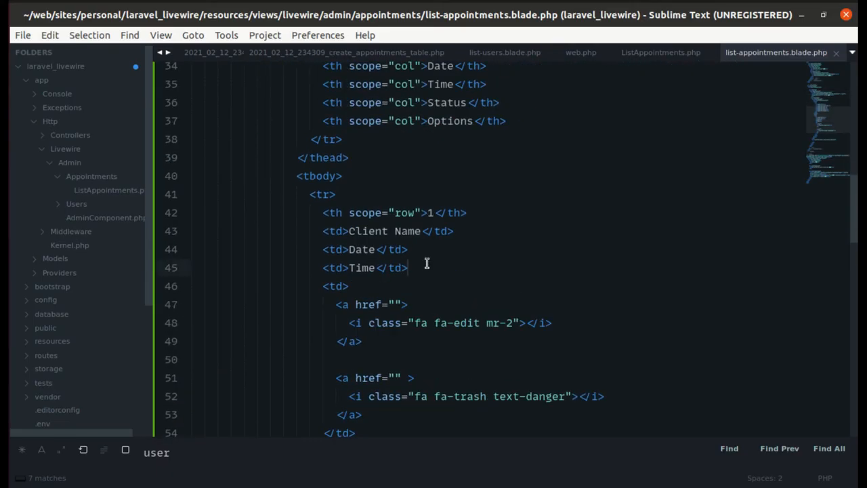
{"action": "type", "text": "sta"}
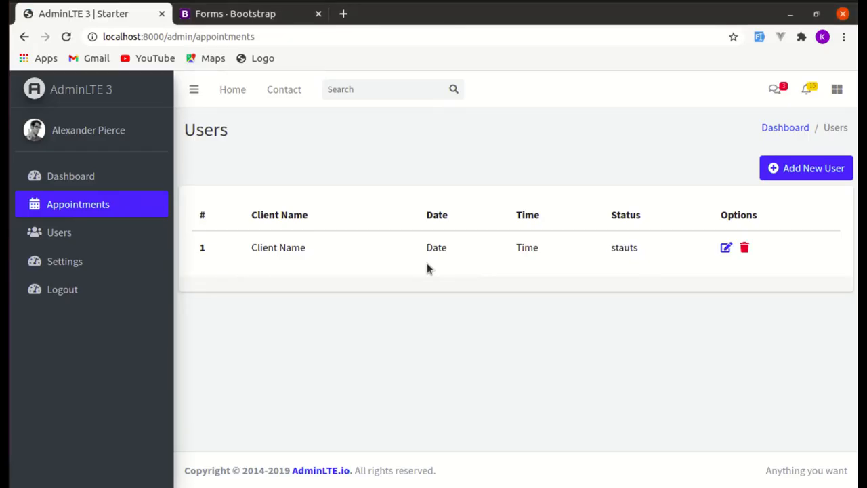
{"action": "mouse_move", "coordinate": [675, 259]}
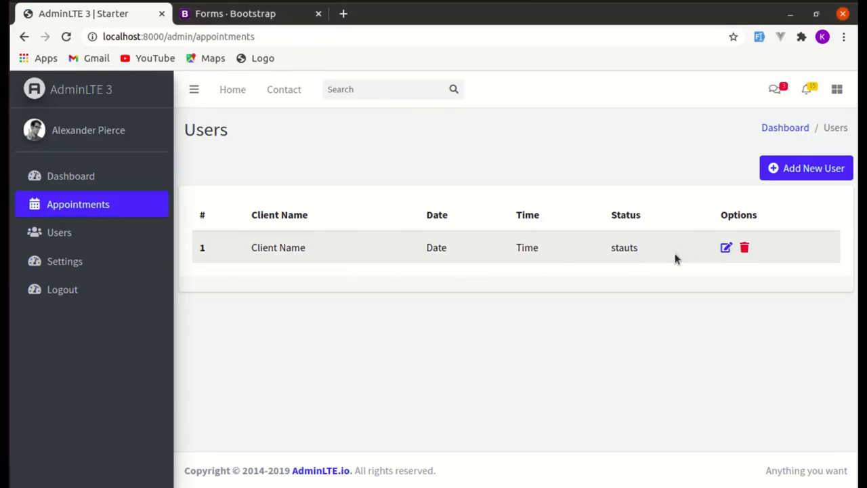
{"action": "mouse_move", "coordinate": [406, 189]}
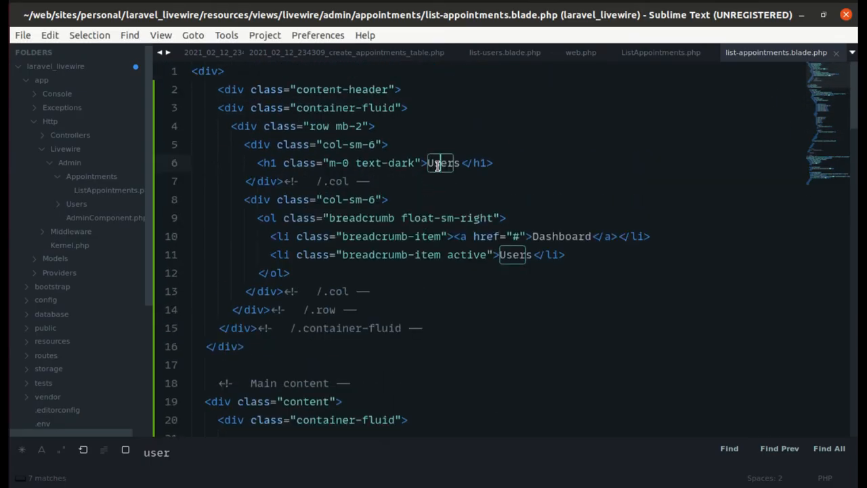
Rename the h1 from Users to Appointments and the button label to Add New Appointment
{"action": "type", "text": "Appointment"}
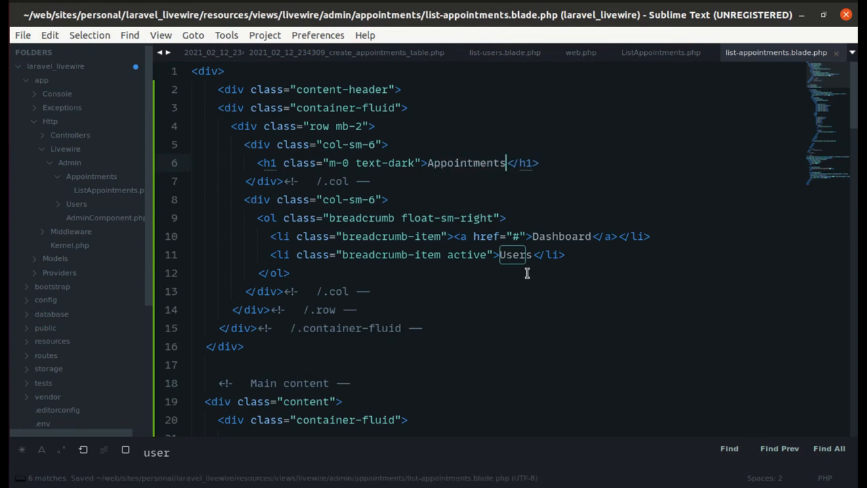
{"action": "type", "text": "Appo"}
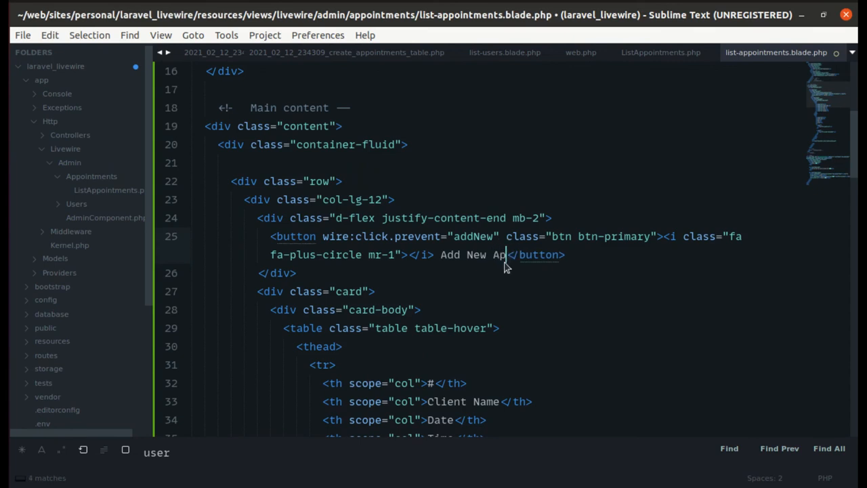
{"action": "type", "text": "pointment"}
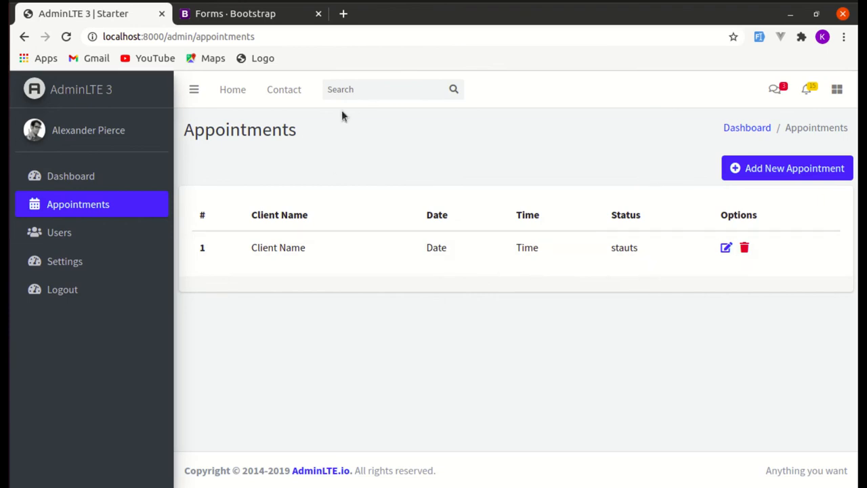
{"action": "mouse_move", "coordinate": [431, 216]}
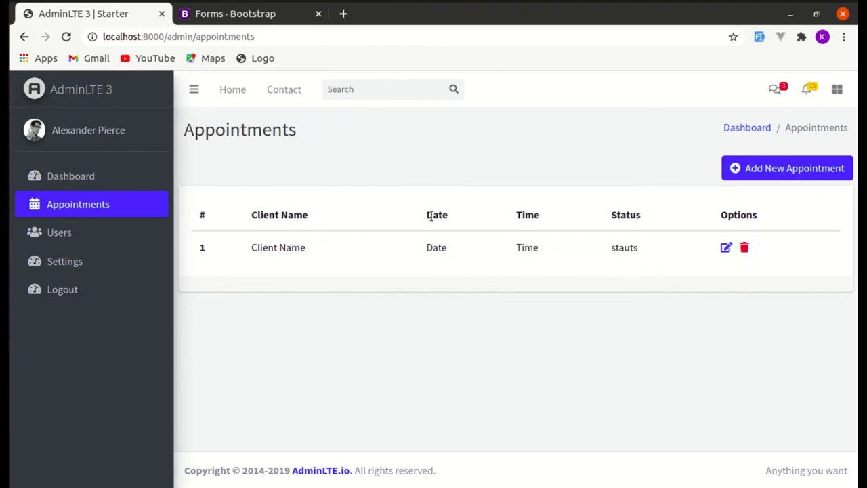
{"action": "mouse_move", "coordinate": [567, 236]}
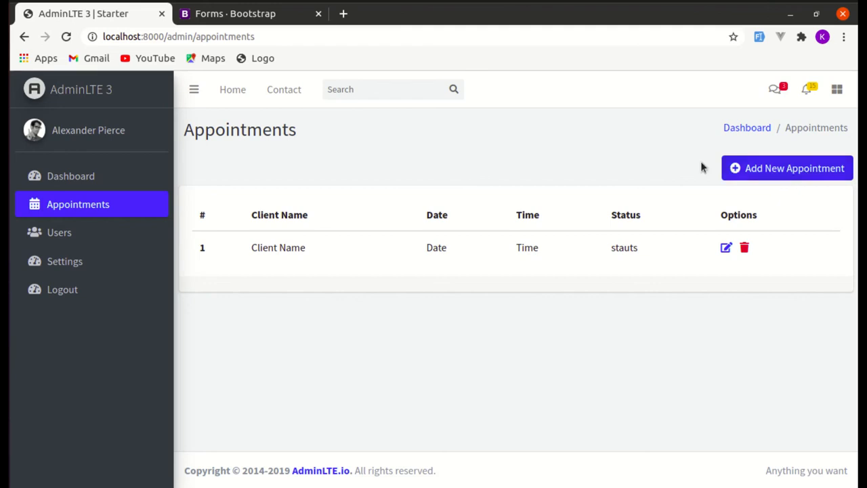
{"action": "mouse_move", "coordinate": [409, 142]}
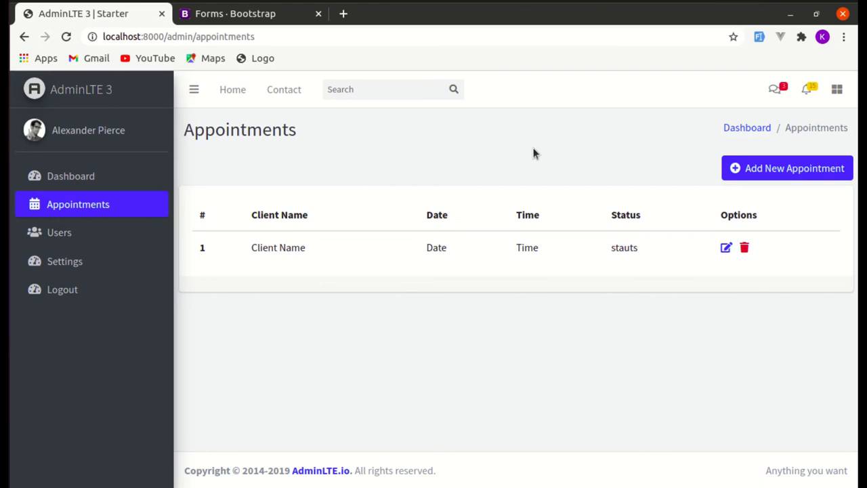
{"action": "mouse_move", "coordinate": [617, 187]}
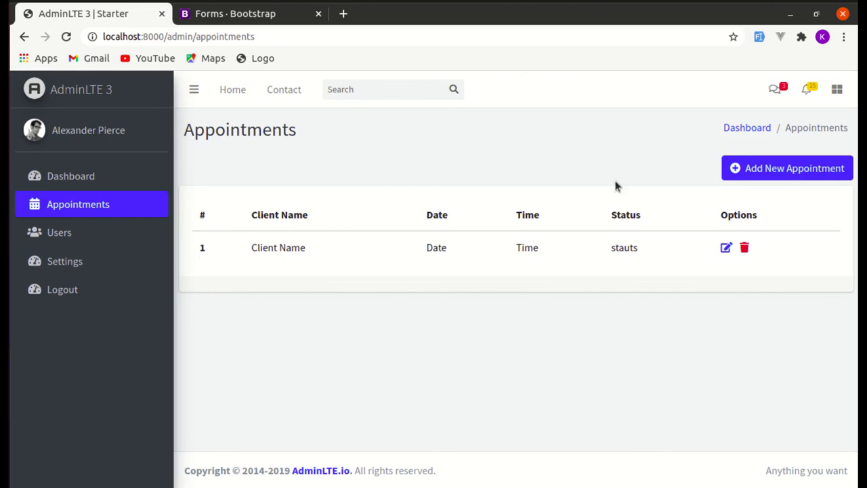
{"action": "mouse_move", "coordinate": [688, 114]}
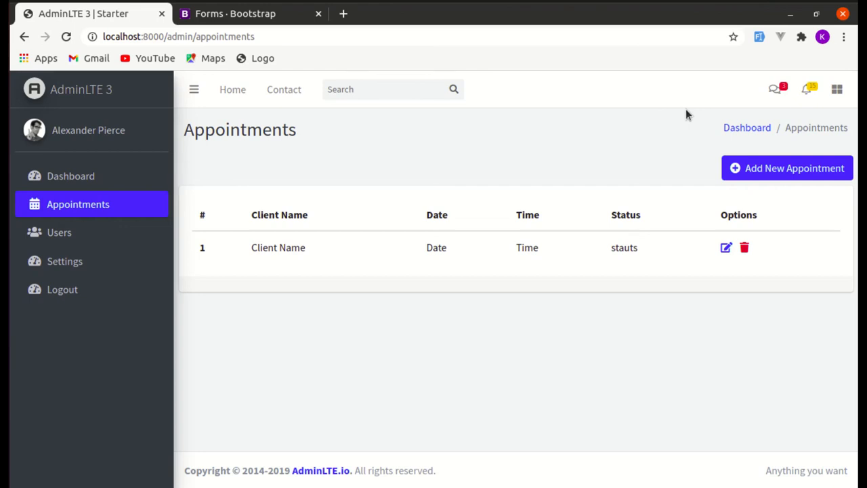
{"action": "mouse_move", "coordinate": [642, 254]}
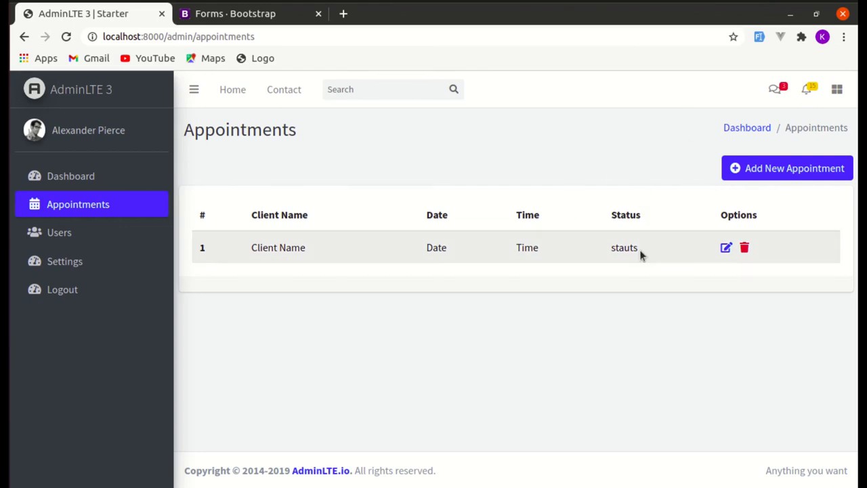